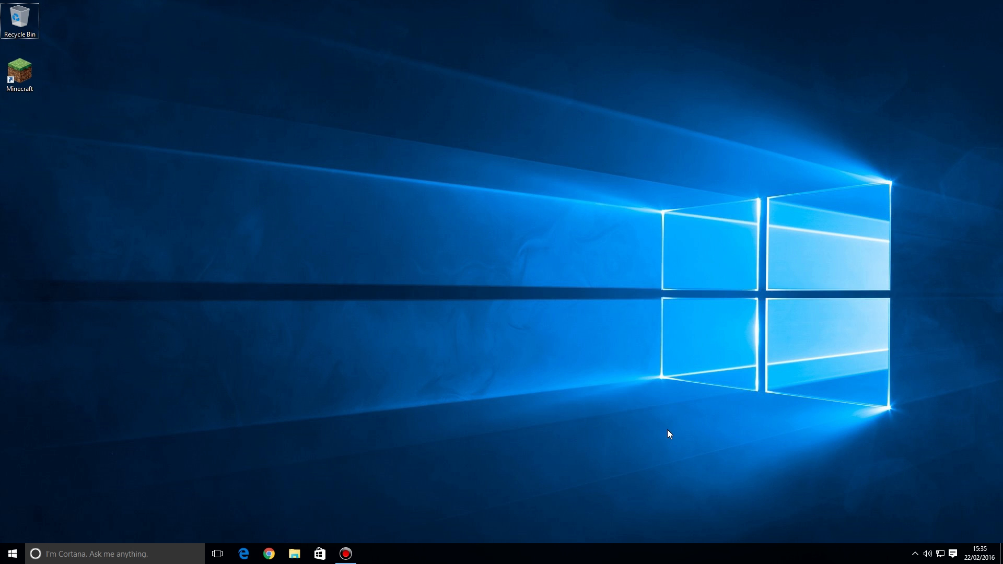
mouse_move(662, 430)
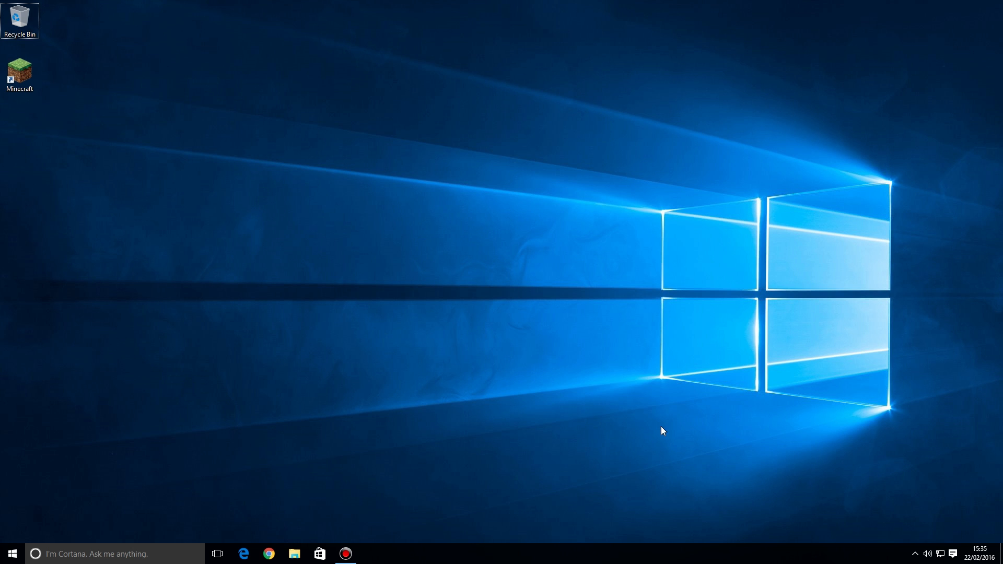
mouse_move(483, 390)
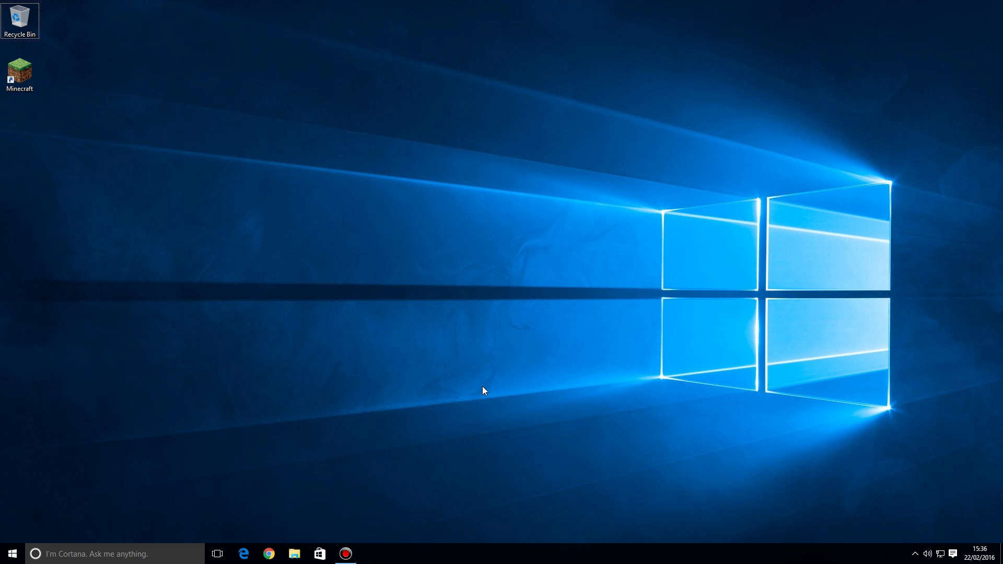
mouse_move(87, 170)
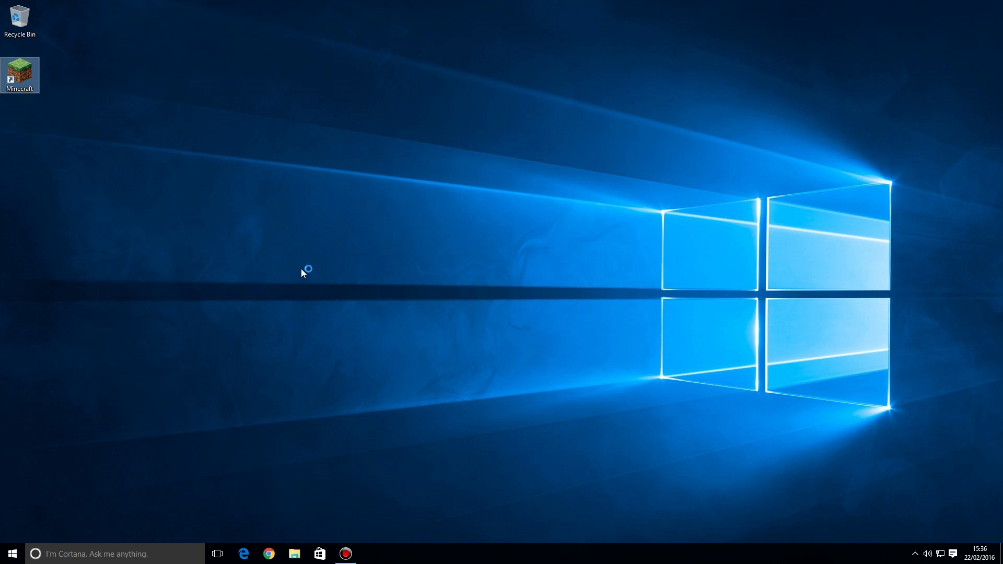
Start the Minecraft Launcher from its desktop shortcut
double_click(20, 70)
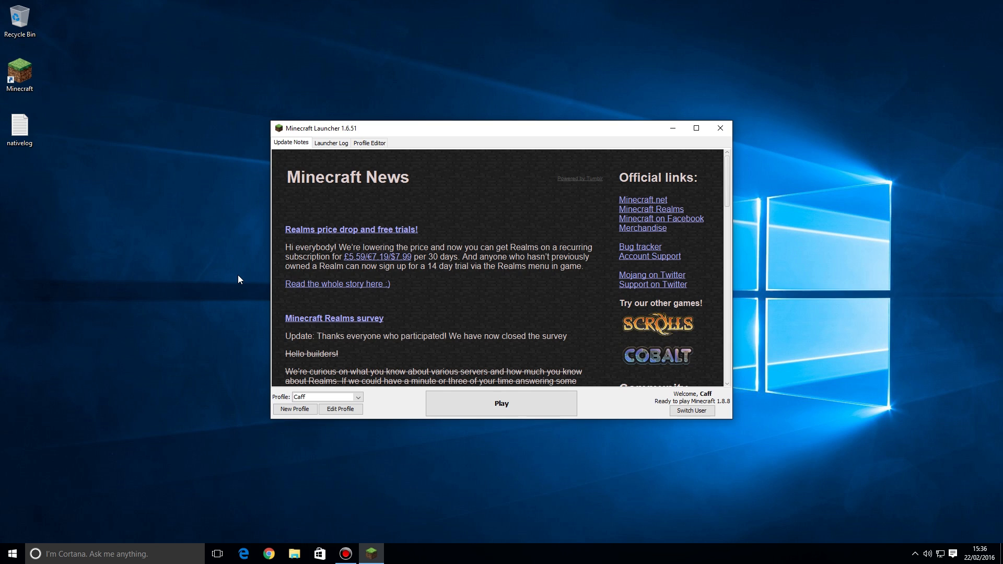
mouse_move(208, 331)
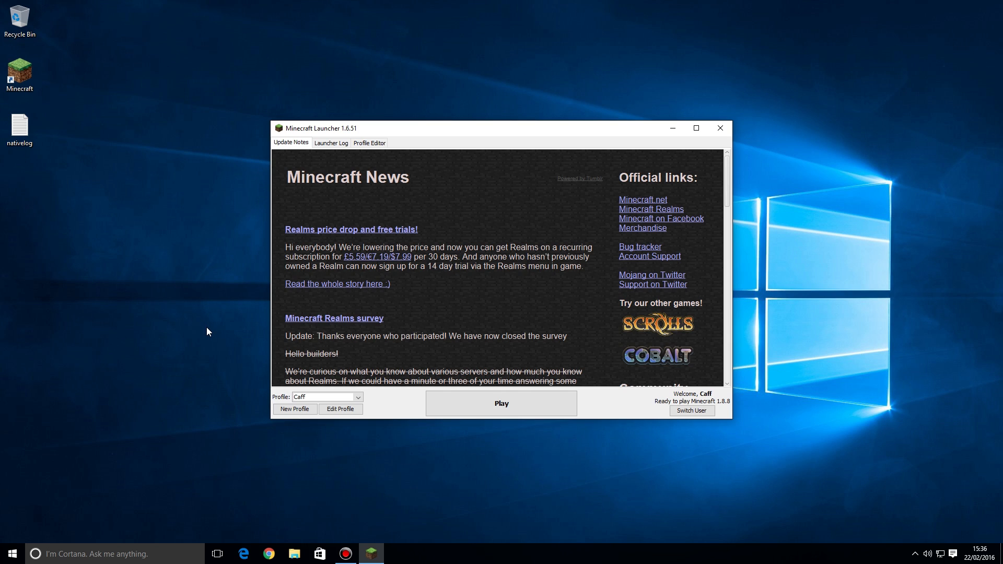
mouse_move(205, 330)
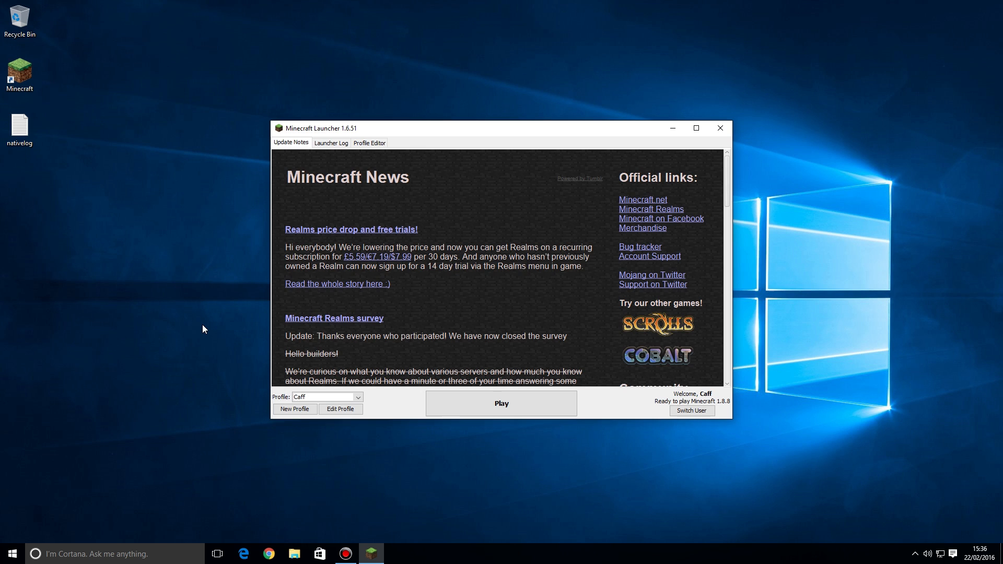
mouse_move(201, 327)
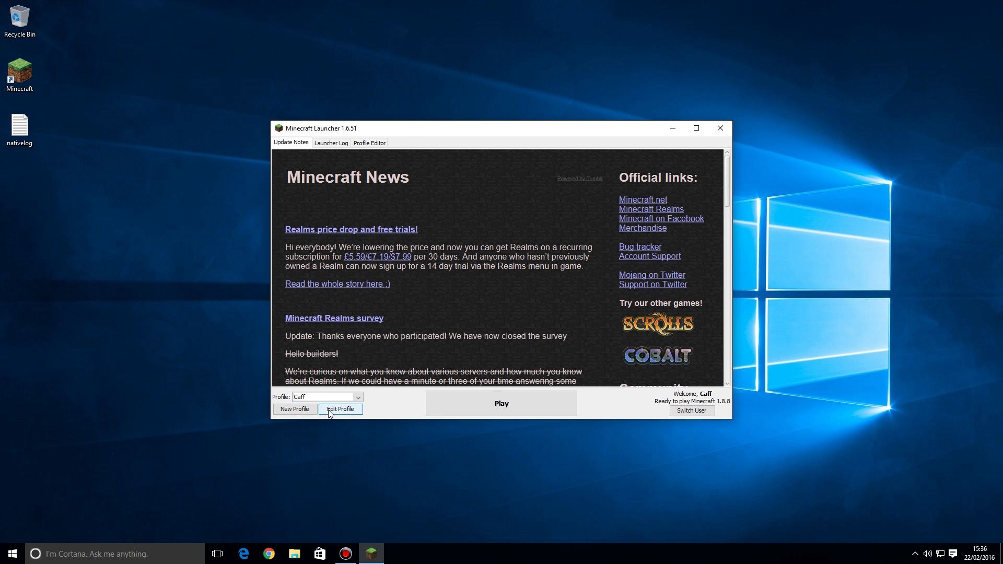
Edit the Caff profile so it uses release 1.8.8
left_click(340, 408)
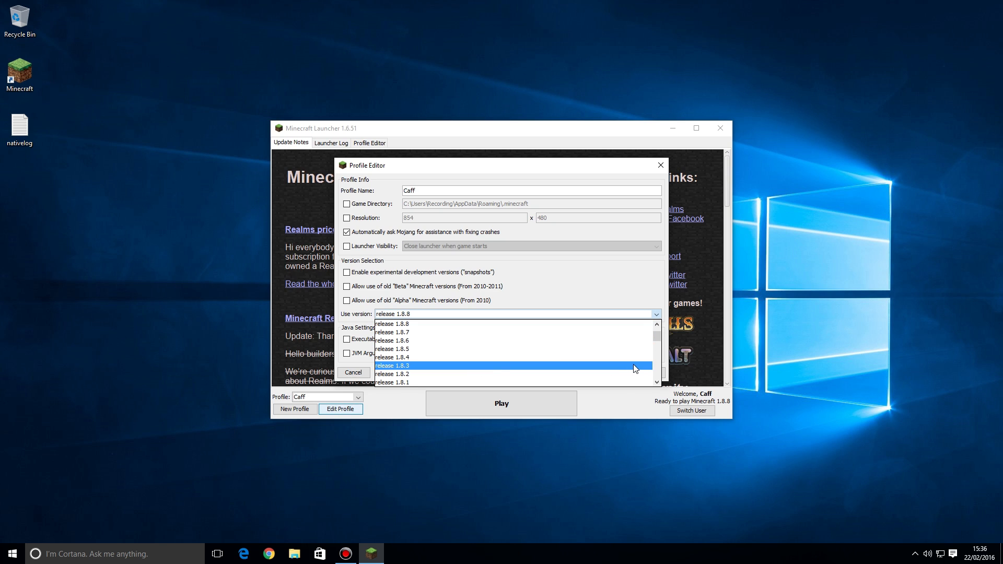
scroll("down", 3)
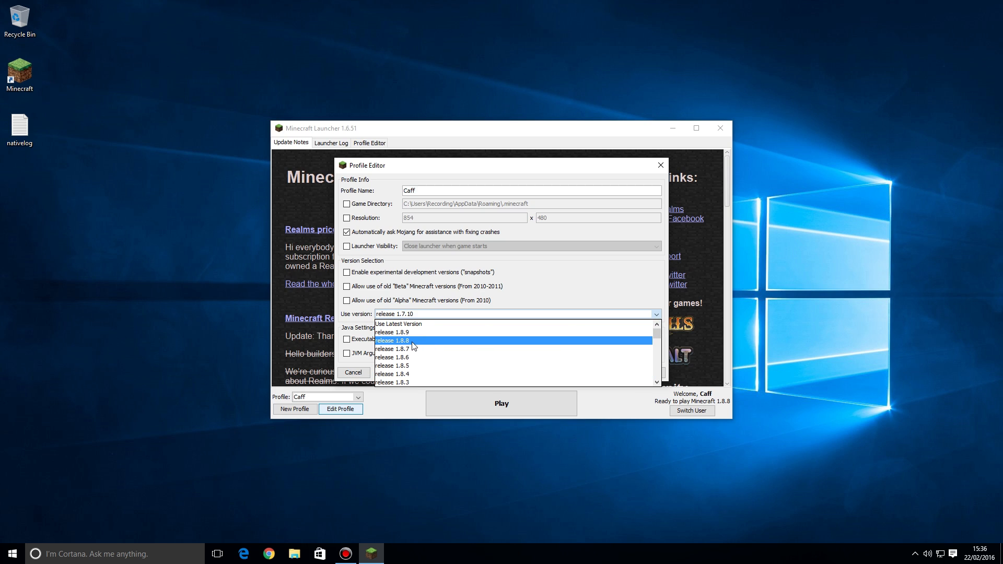
left_click(393, 340)
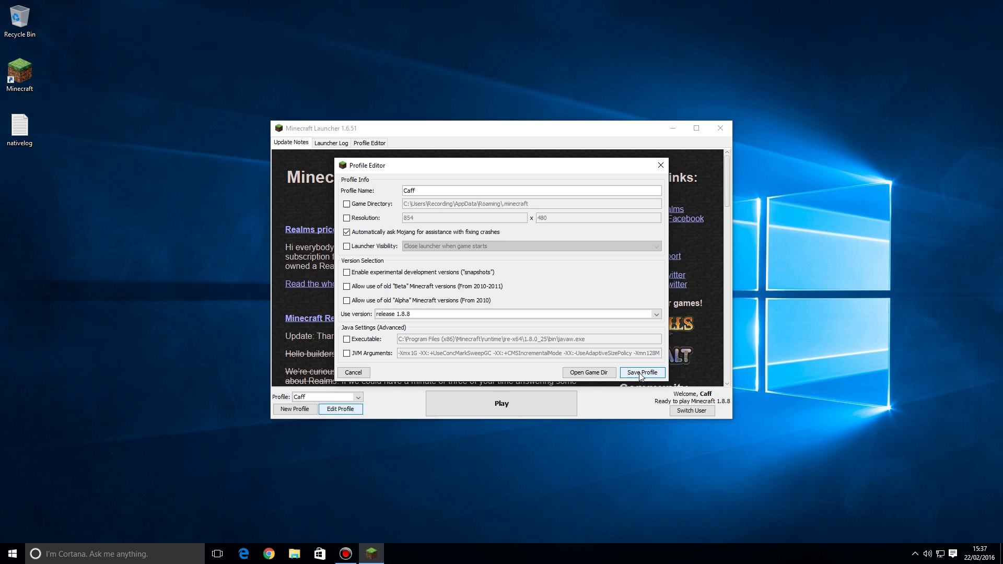
Save the Caff profile on release 1.8.8 and launch the game
left_click(641, 372)
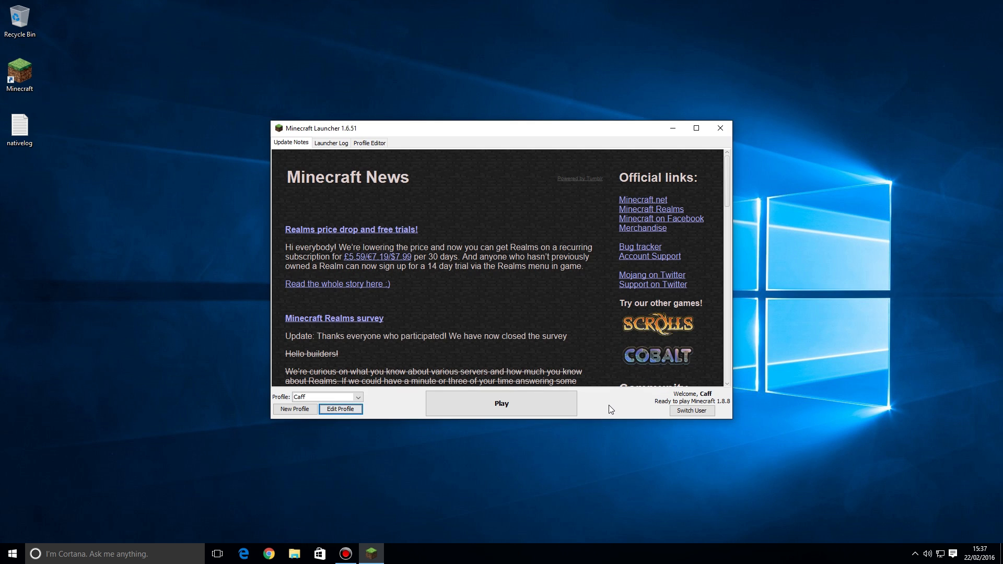
mouse_move(722, 408)
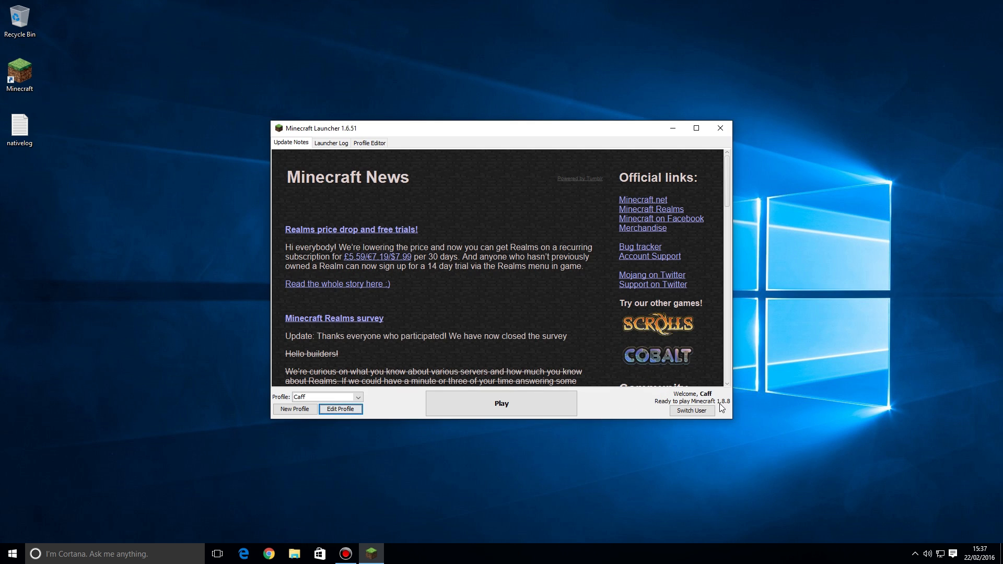
mouse_move(712, 408)
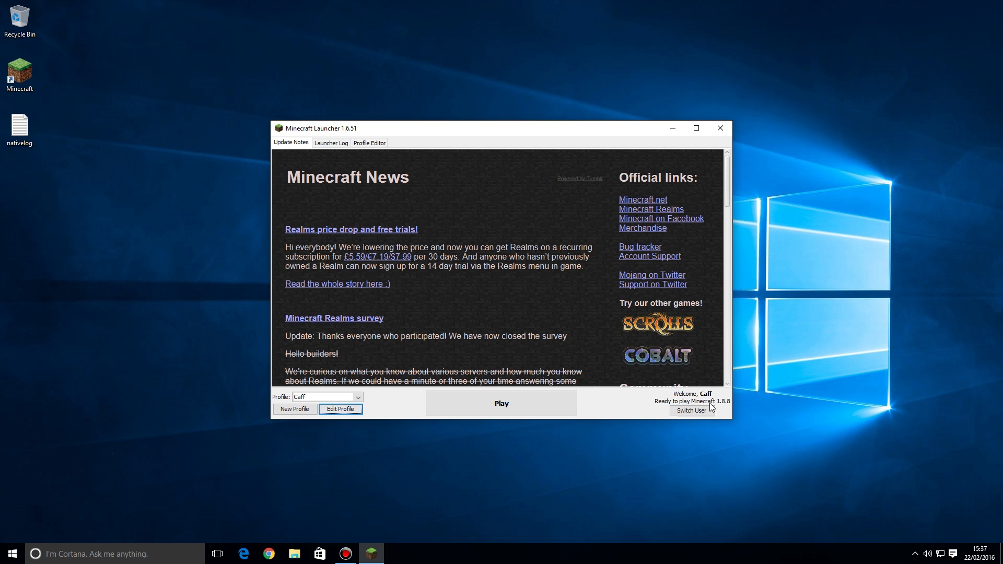
mouse_move(725, 405)
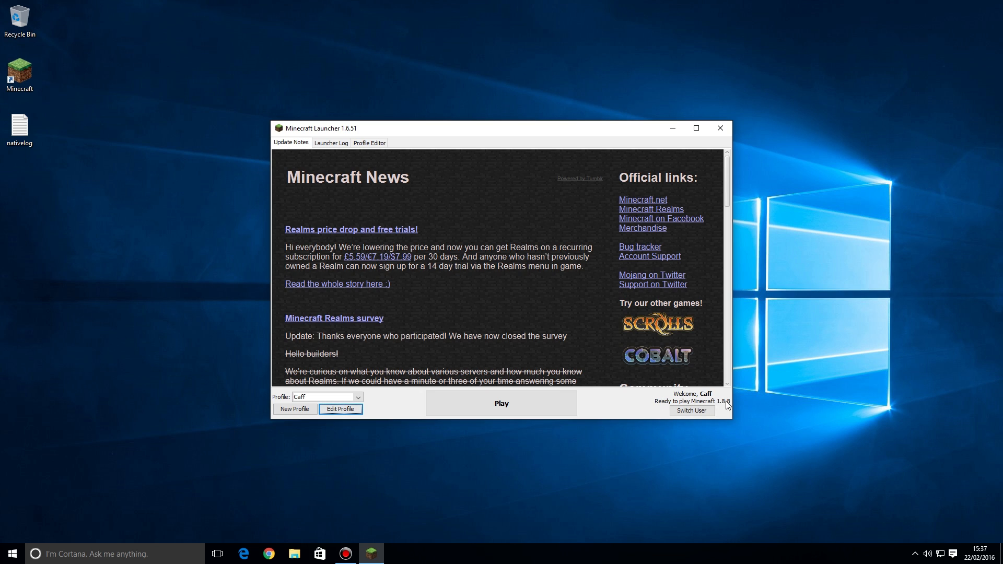
mouse_move(647, 406)
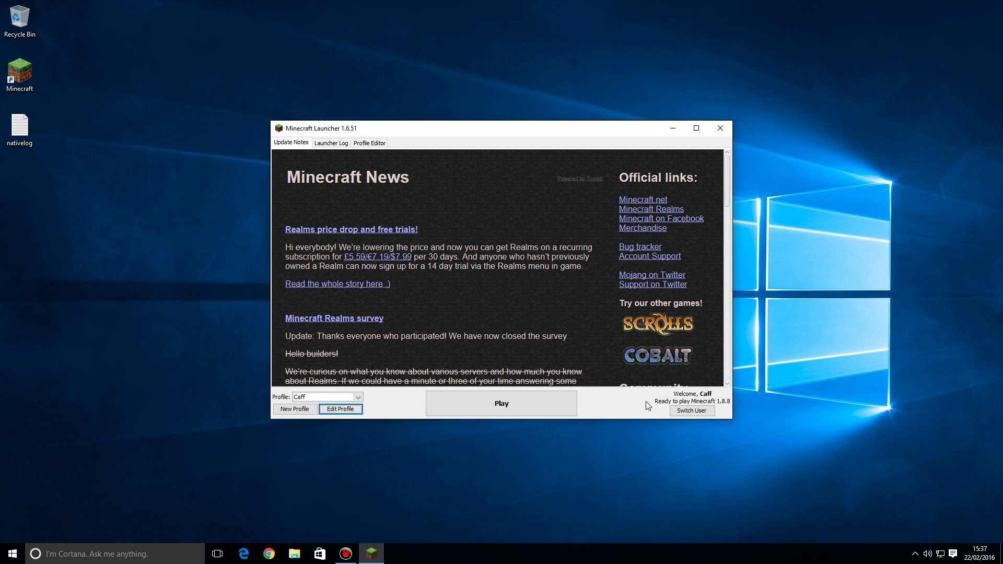
left_click(501, 404)
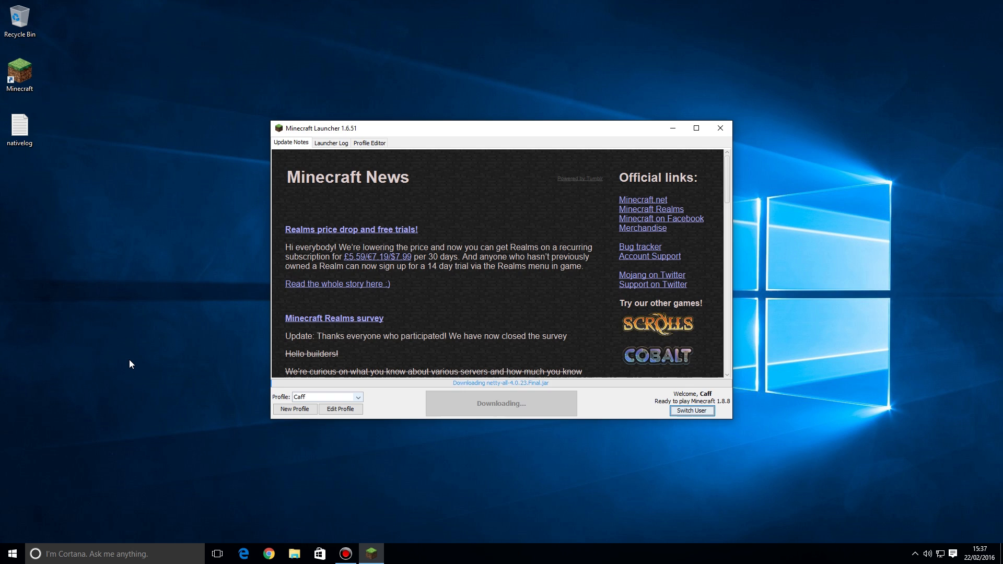
left_click(719, 128)
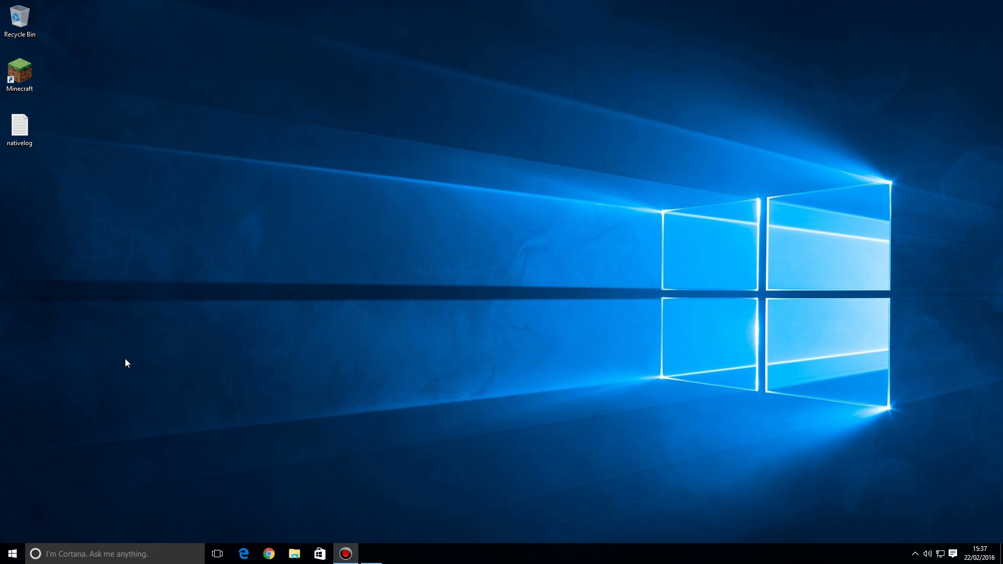
Permanently dismiss the Game bar tip and quit Minecraft from the 1.8.8 title screen
double_click(19, 70)
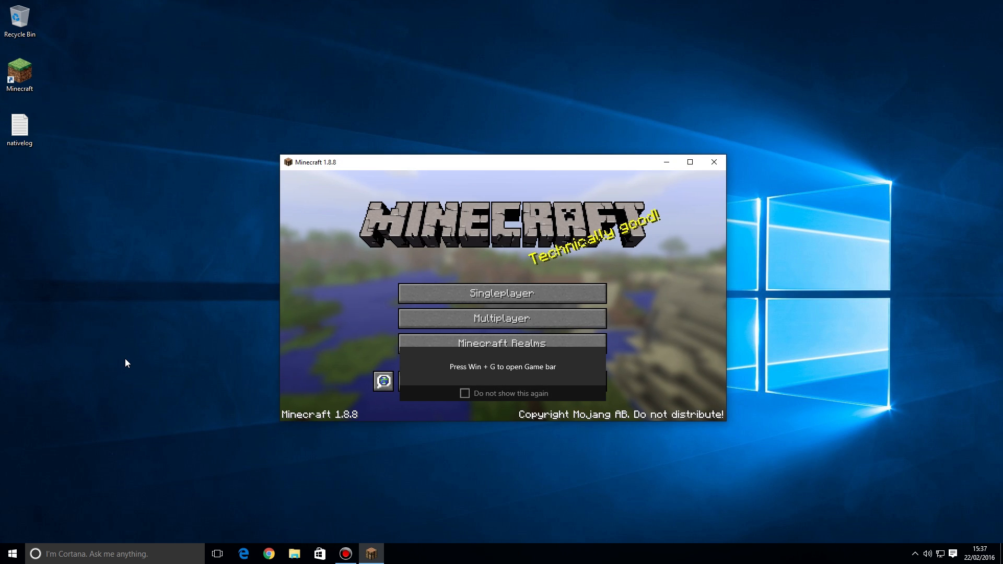
left_click(464, 393)
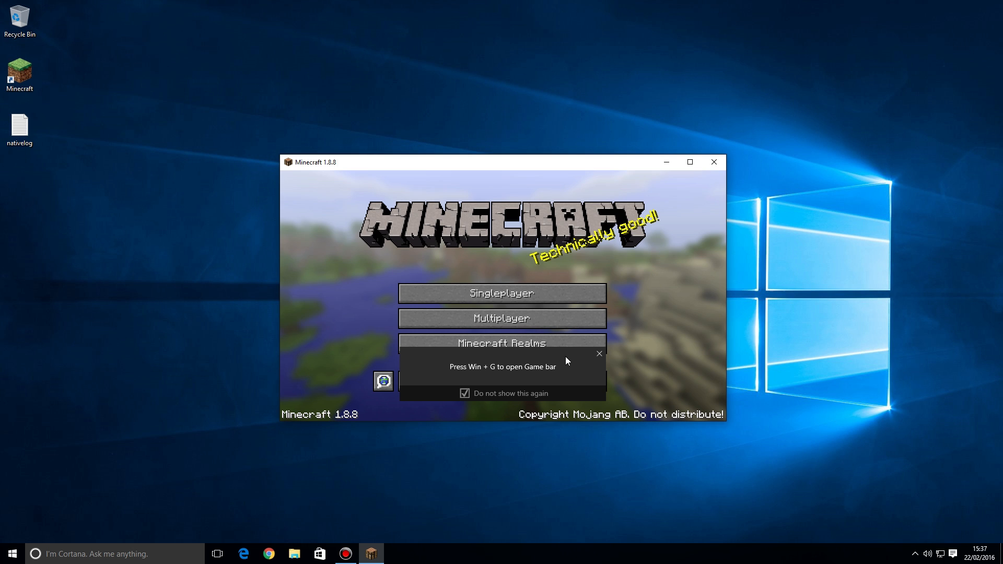
left_click(599, 354)
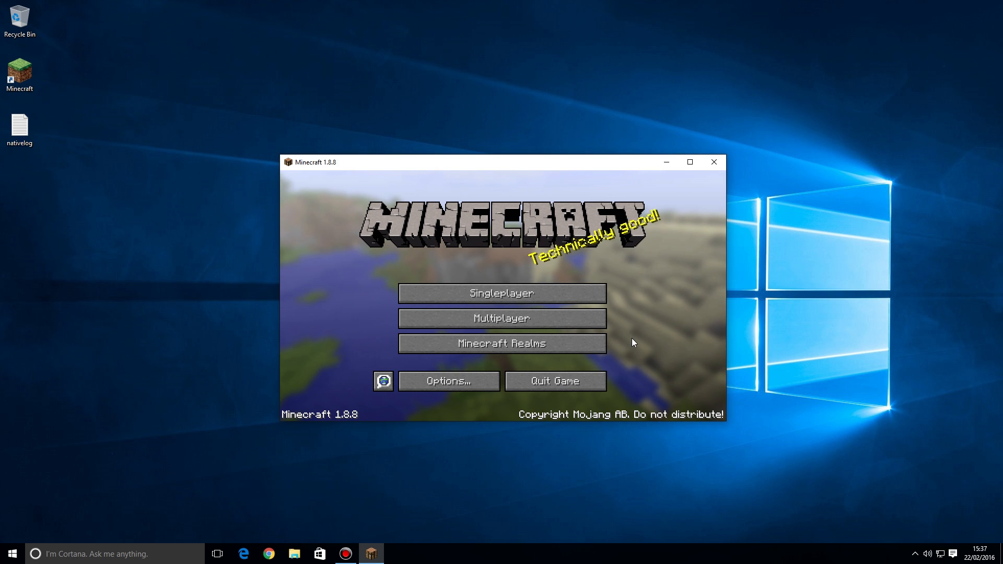
mouse_move(555, 381)
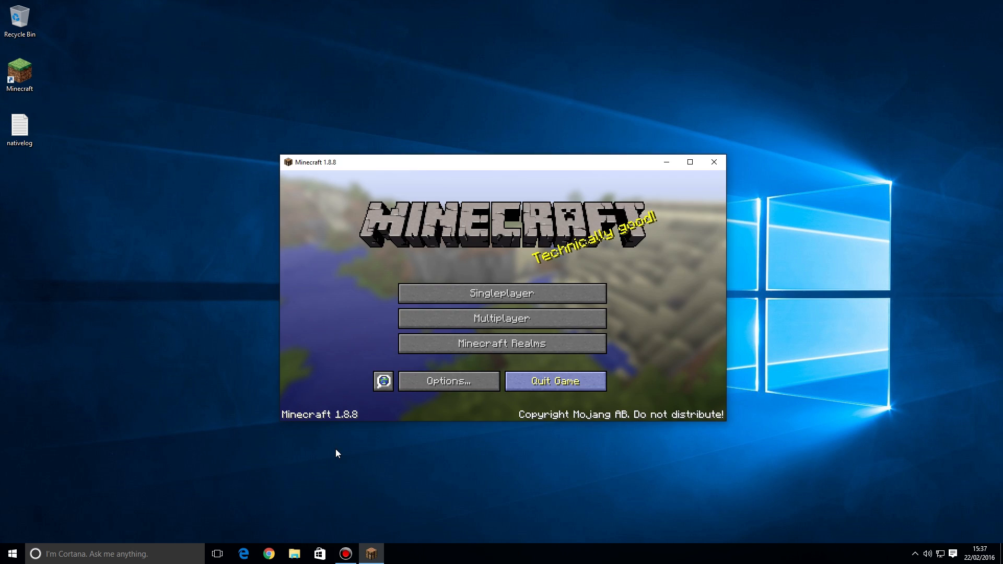
left_click(554, 381)
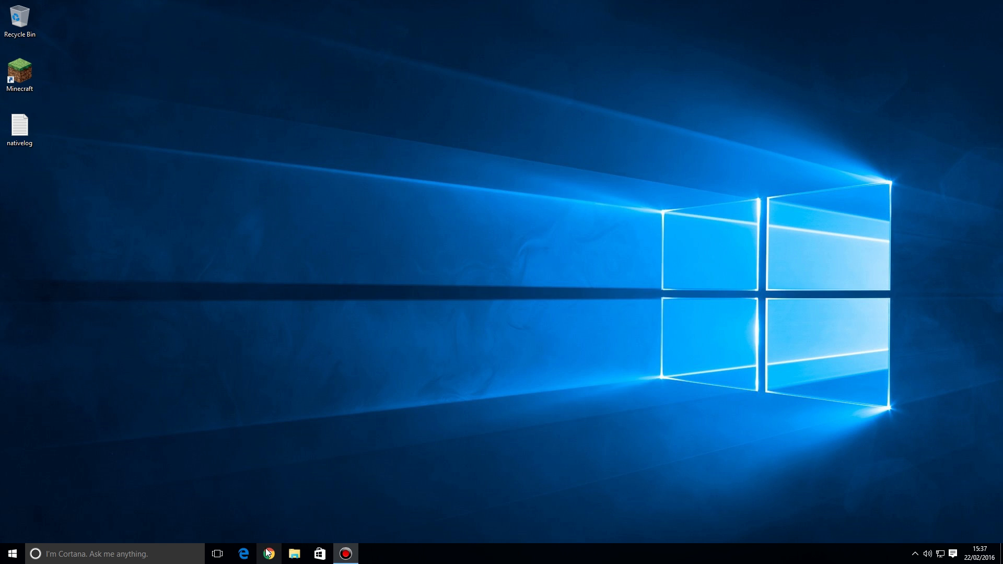
Open Chrome and search 'forge' to reach files.minecraftforge.net
left_click(268, 553)
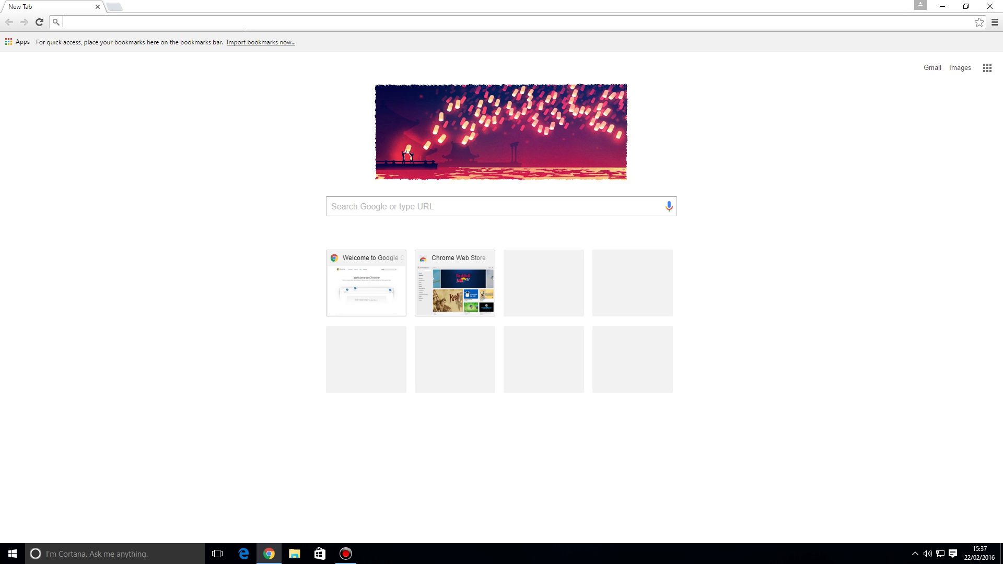
type("forge.net")
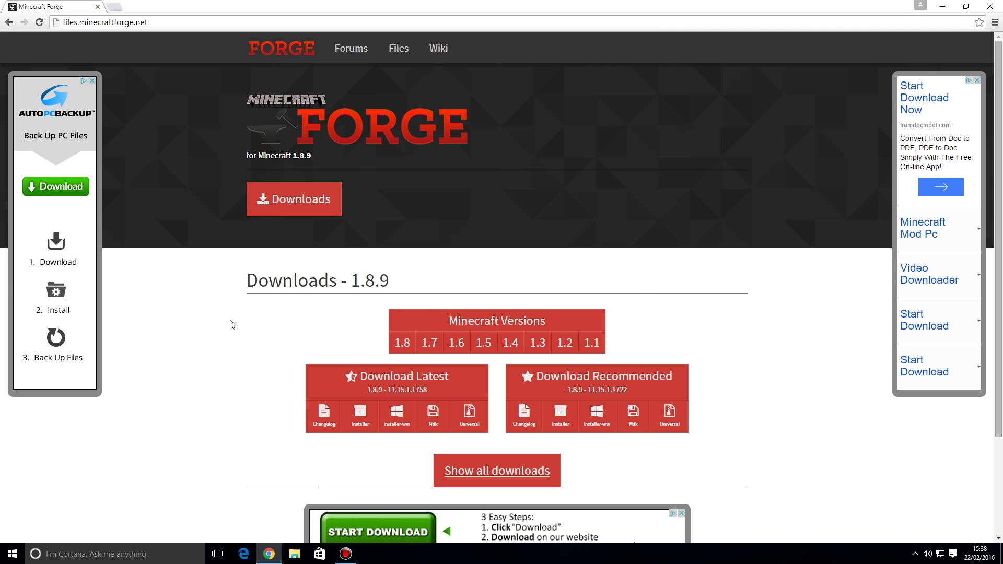
mouse_move(342, 337)
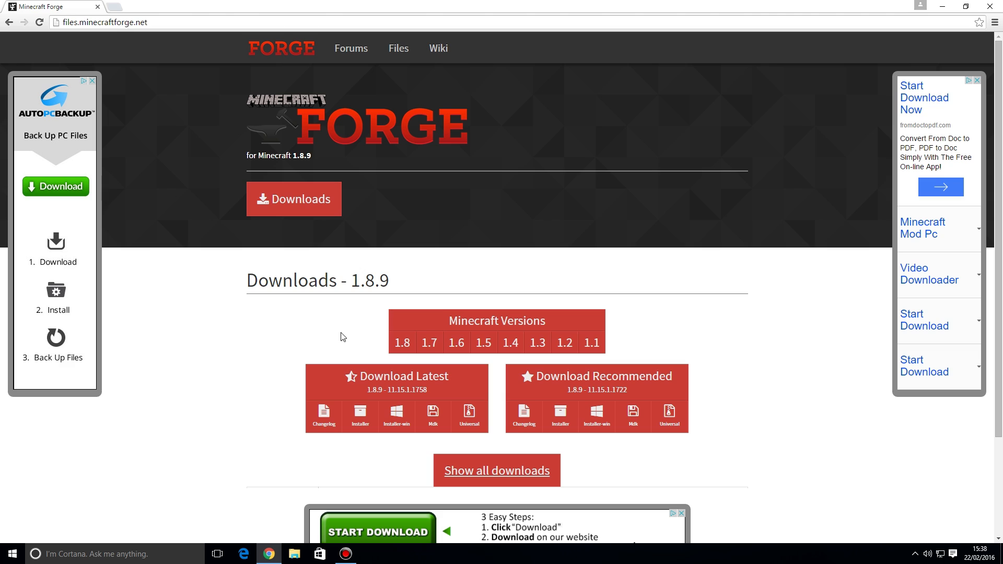
mouse_move(365, 339)
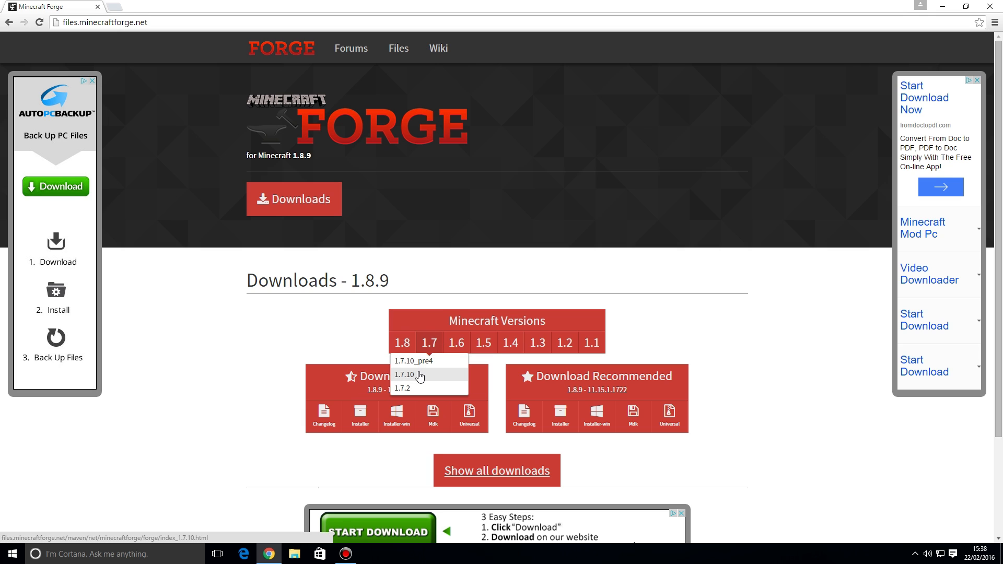
Download Forge for 1.8.8 and run forge-1.8.8-11.15.0.1655-installer from Downloads
left_click(401, 343)
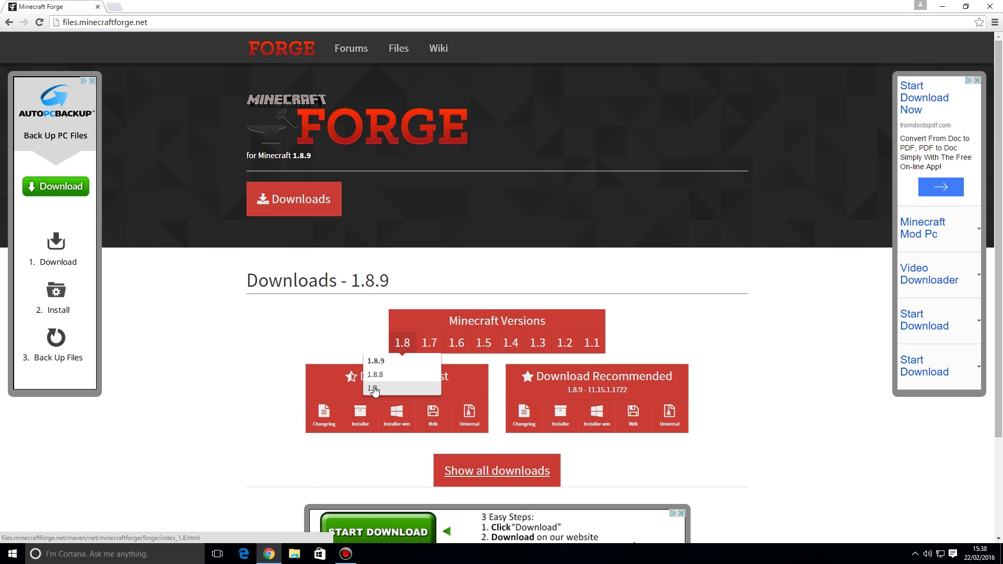
mouse_move(375, 381)
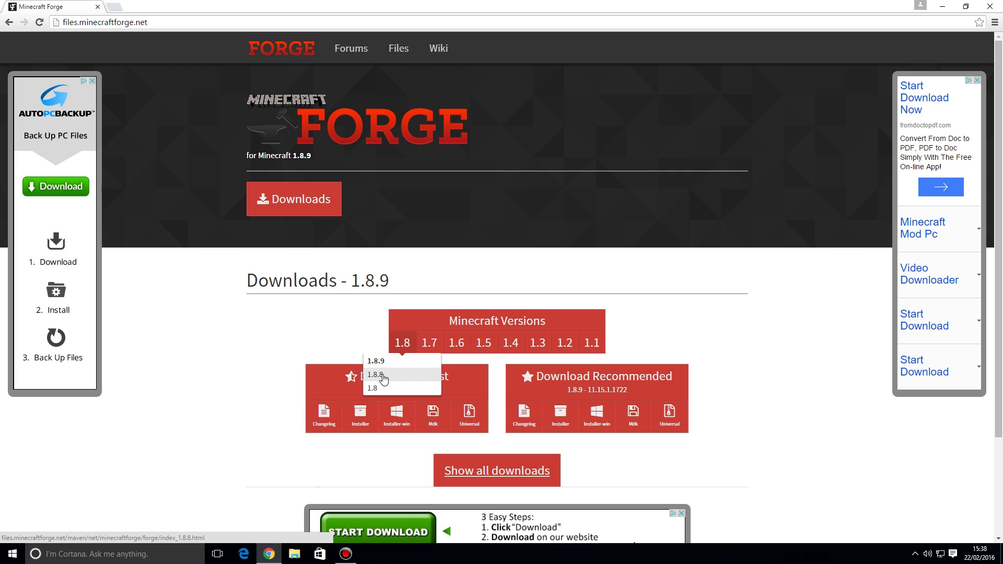
left_click(376, 375)
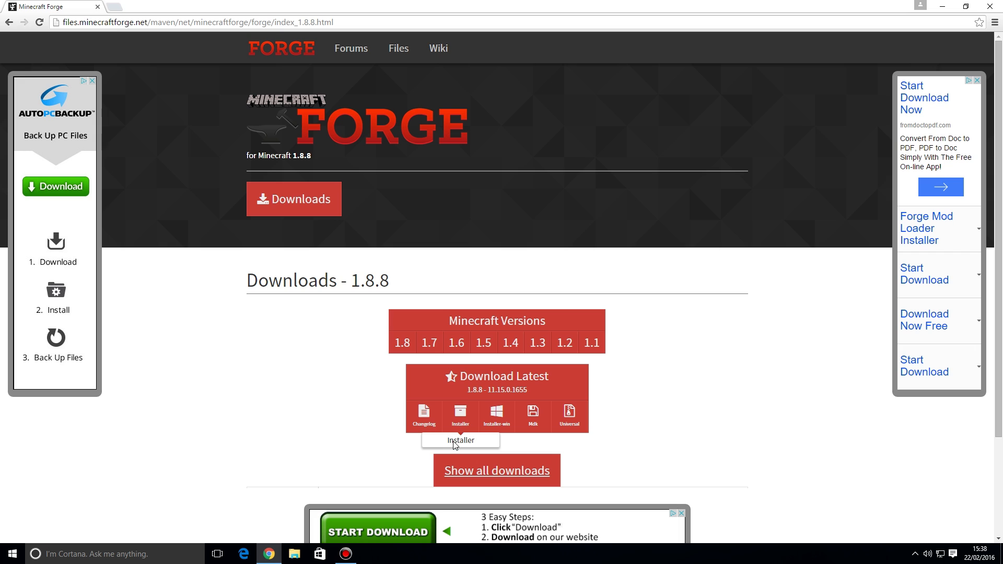
mouse_move(461, 416)
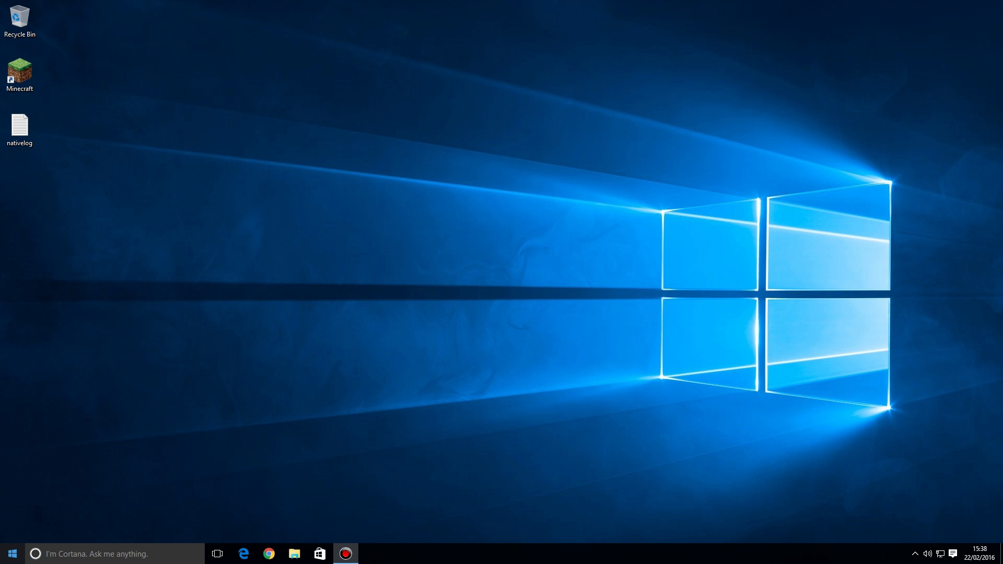
left_click(294, 554)
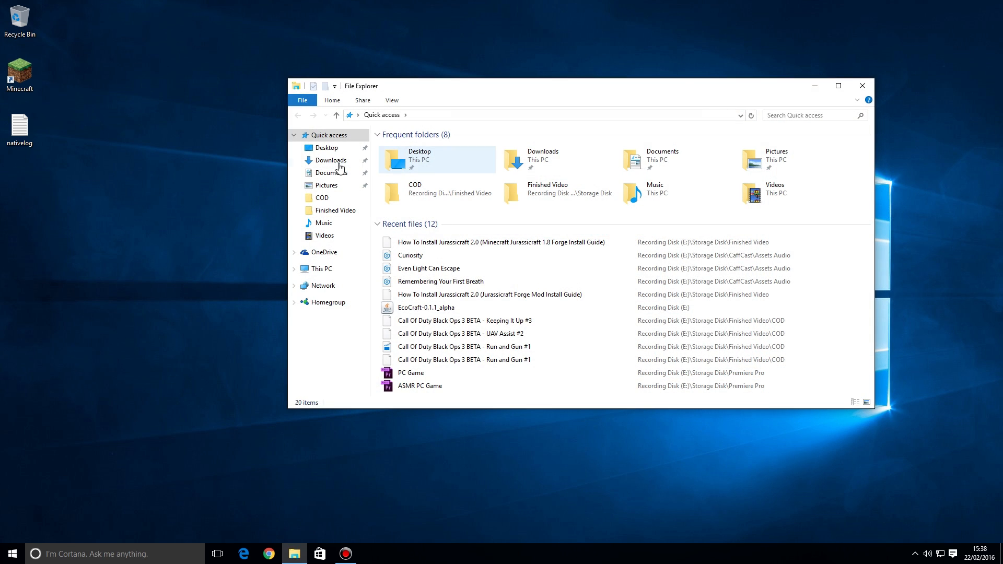
left_click(331, 159)
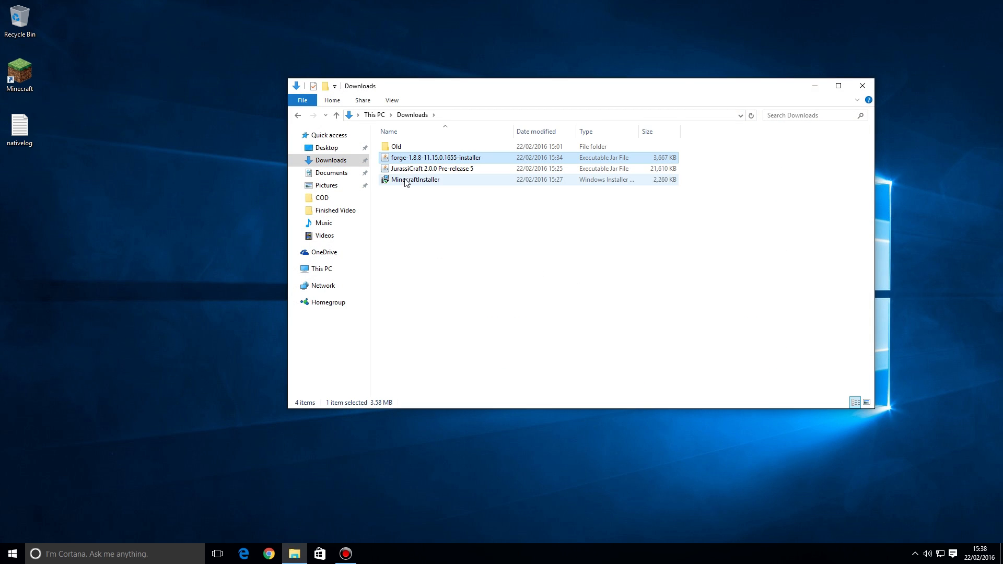
double_click(435, 158)
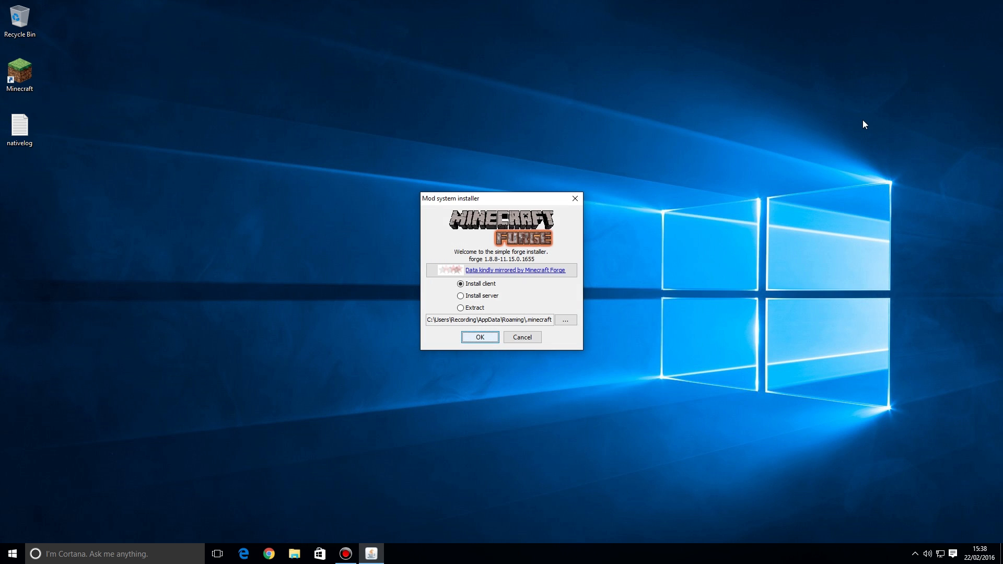
mouse_move(452, 332)
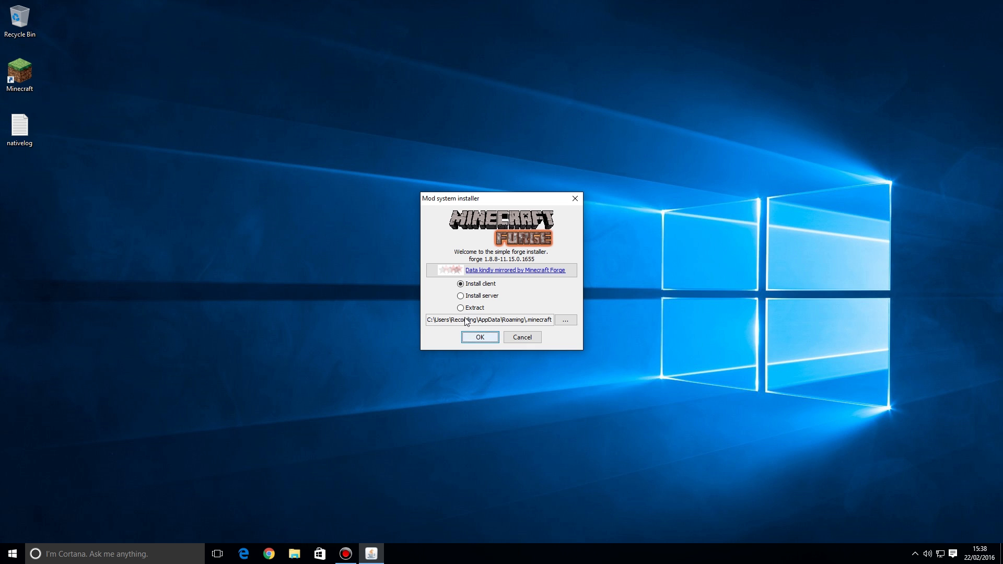
mouse_move(517, 319)
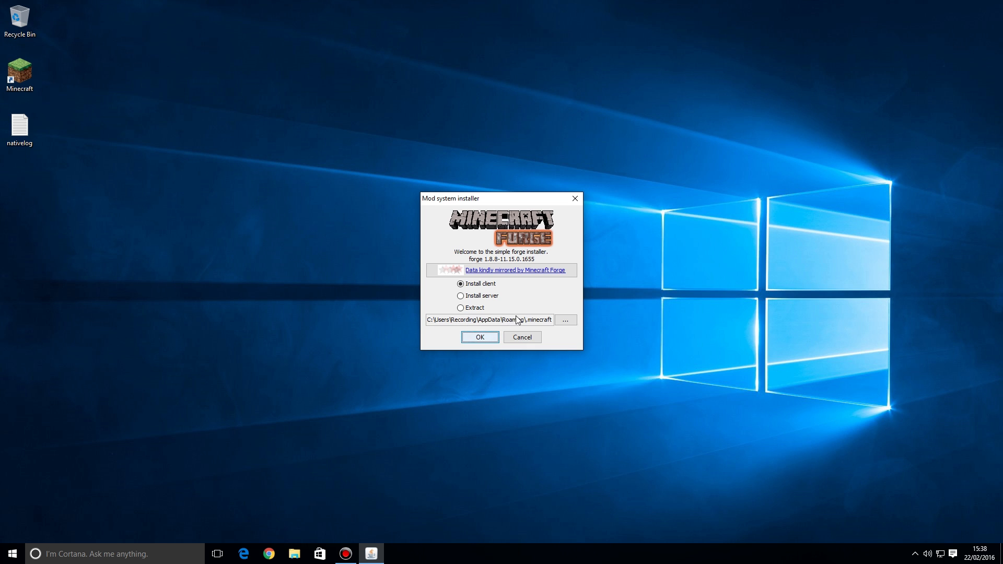
mouse_move(452, 327)
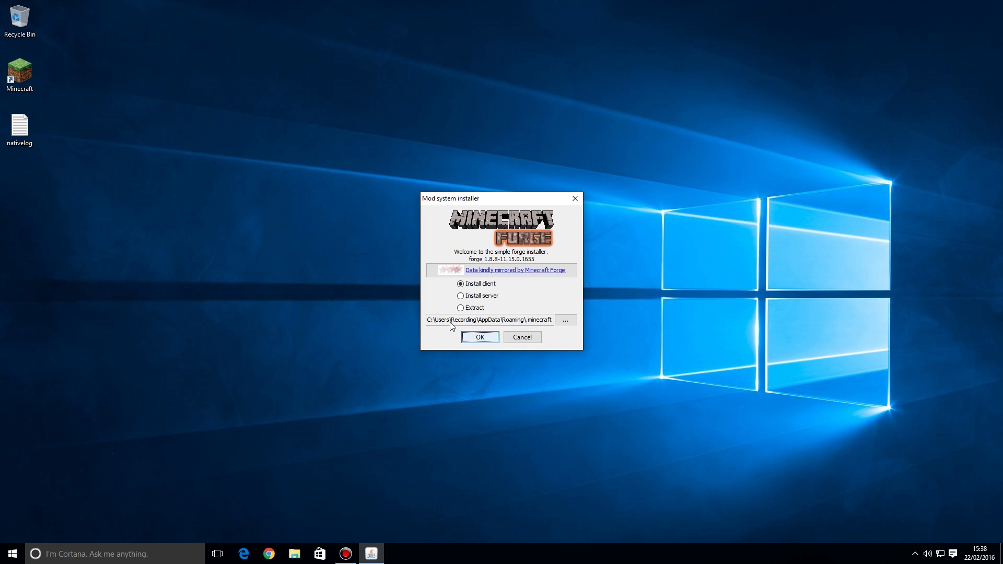
mouse_move(453, 323)
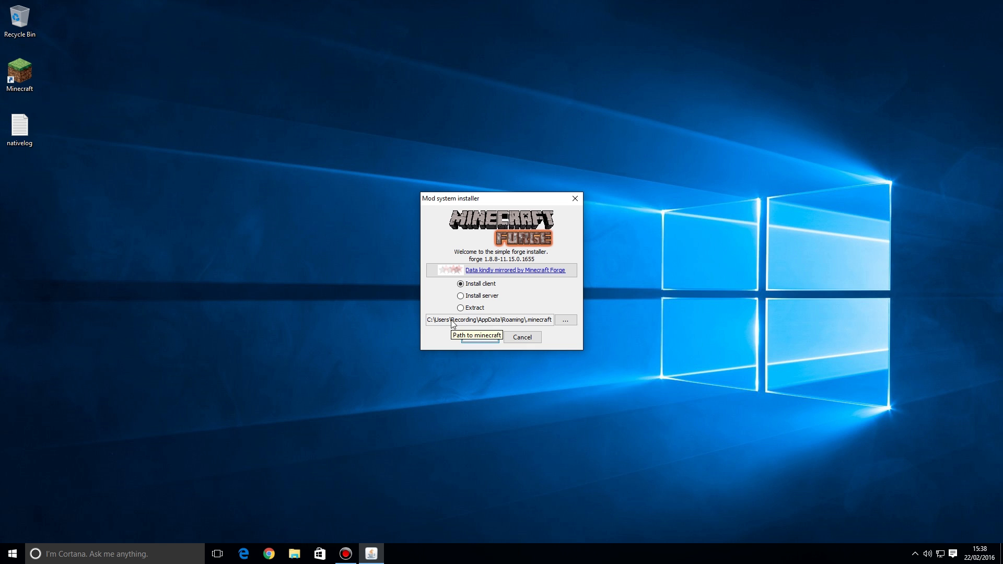
mouse_move(468, 319)
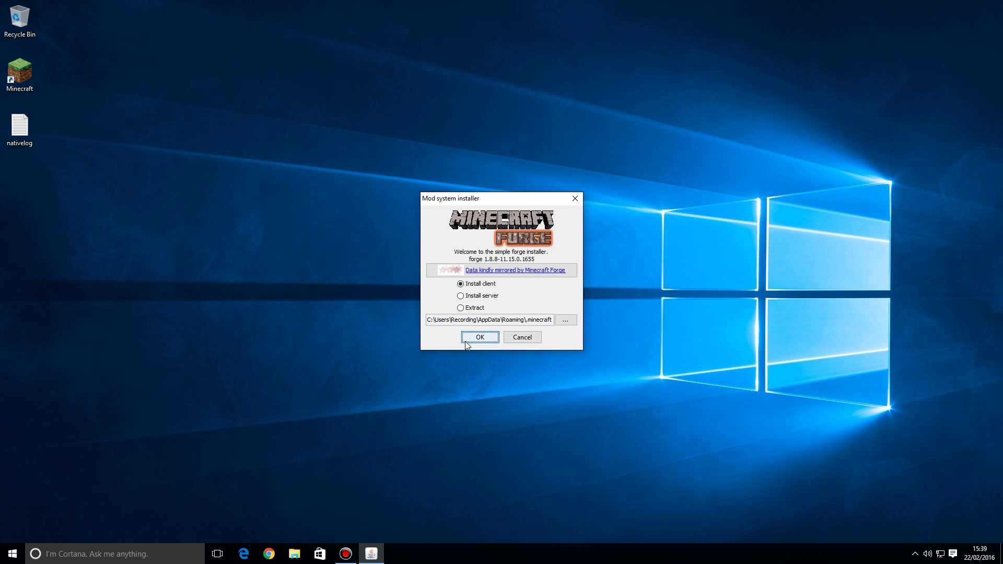
Install the Forge client into the default .minecraft folder
left_click(479, 337)
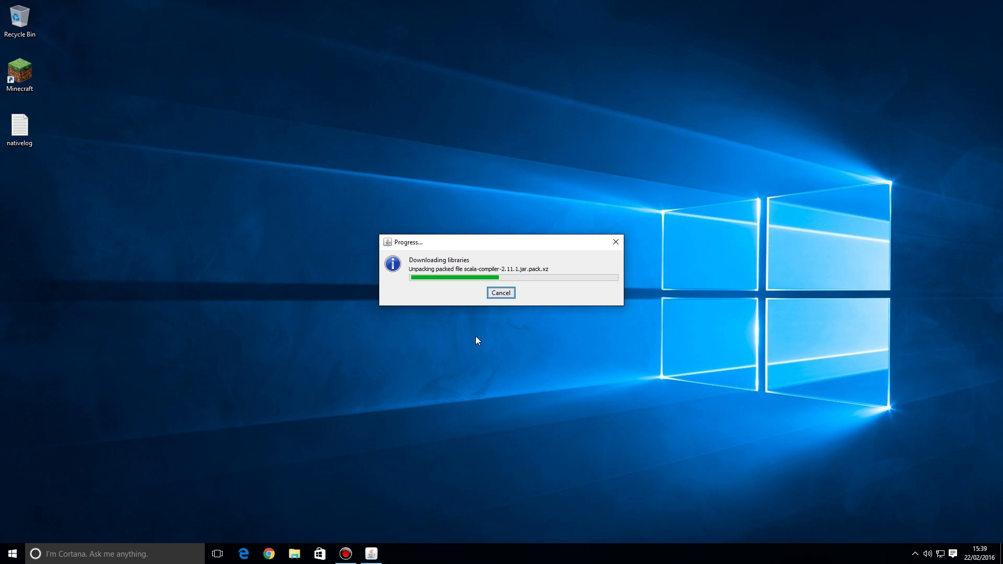
mouse_move(456, 345)
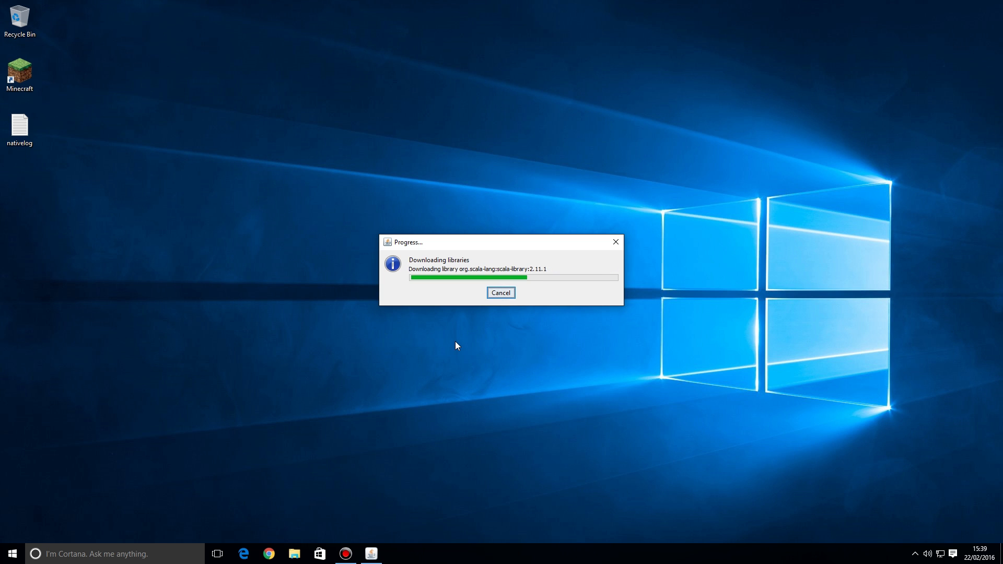
mouse_move(457, 346)
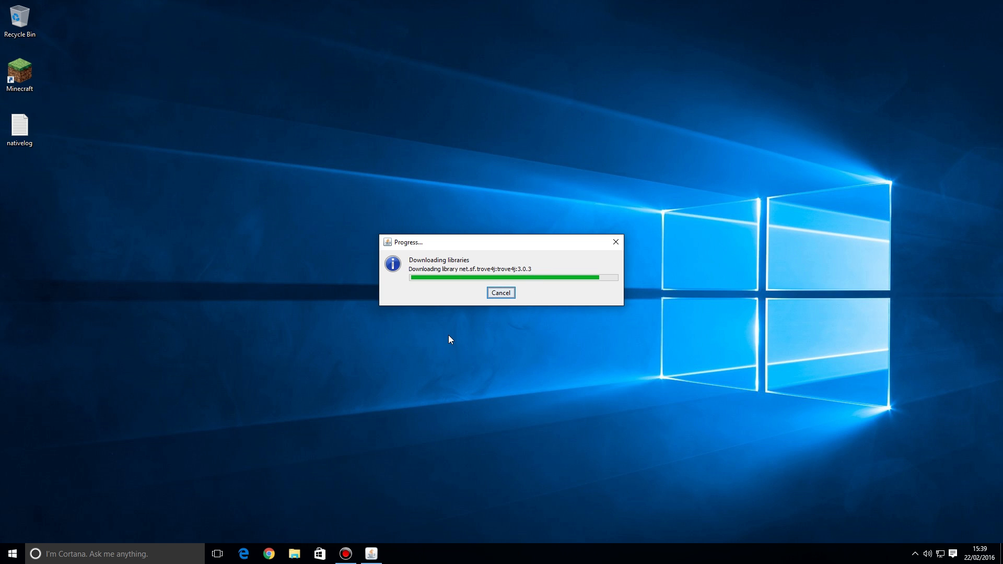
mouse_move(410, 302)
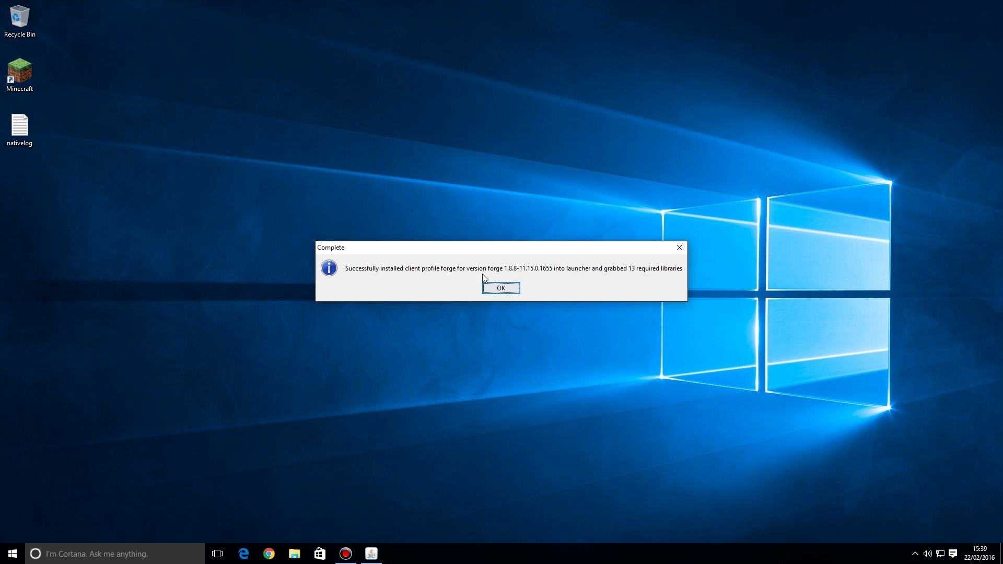
mouse_move(486, 311)
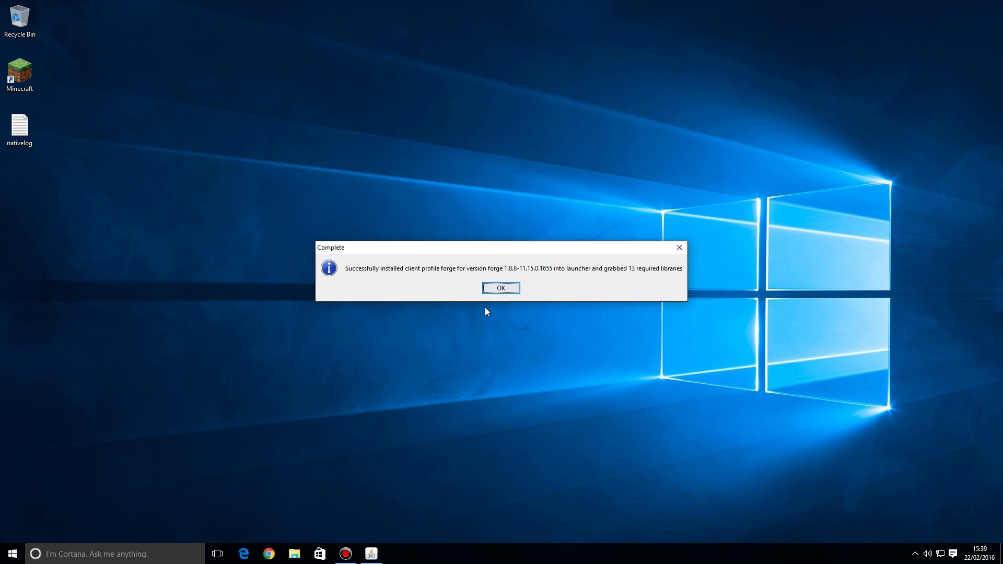
Acknowledge the successful Forge 1.8.8 client install message
left_click(501, 288)
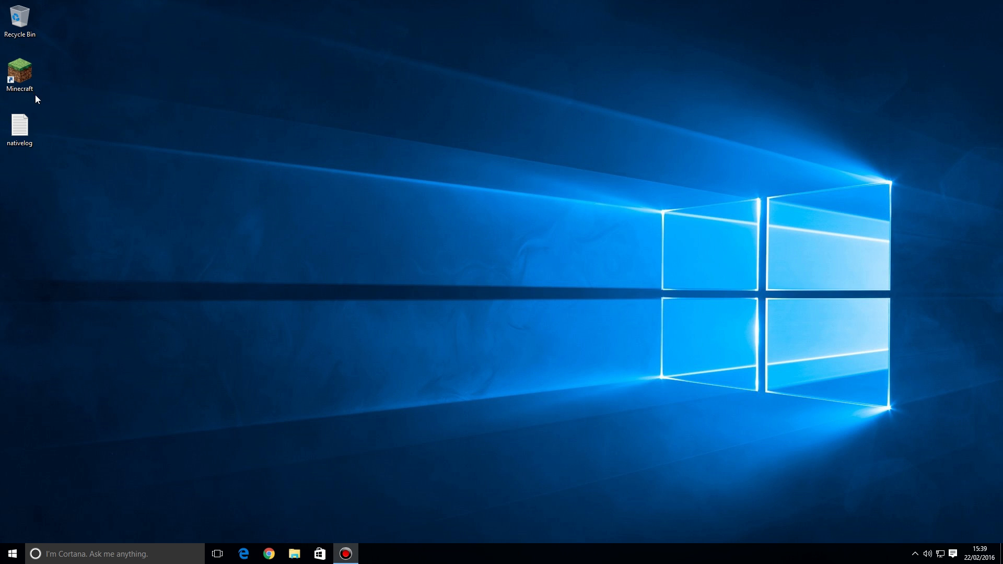
Reopen the launcher, select the forge profile, and launch the game
double_click(19, 71)
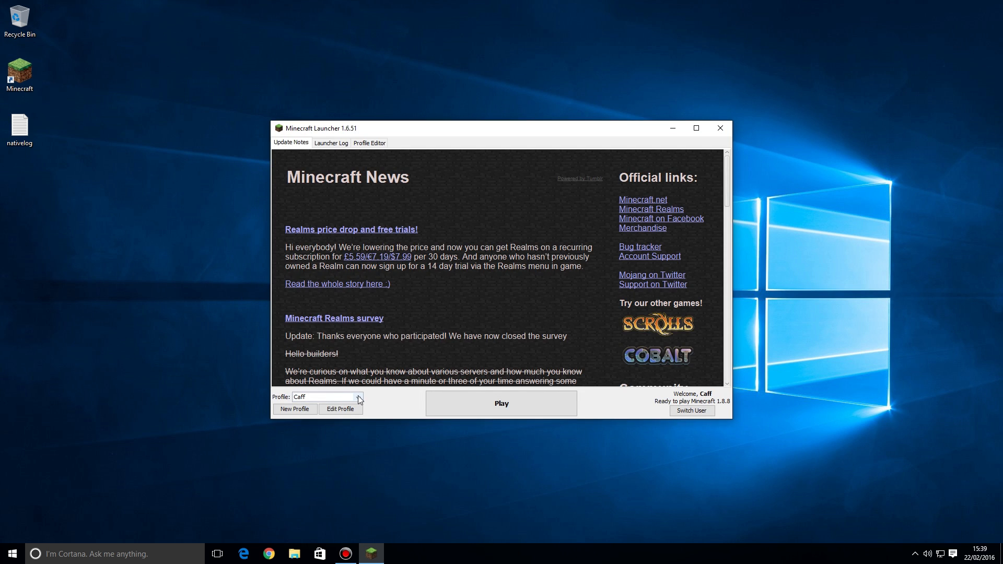
mouse_move(340, 393)
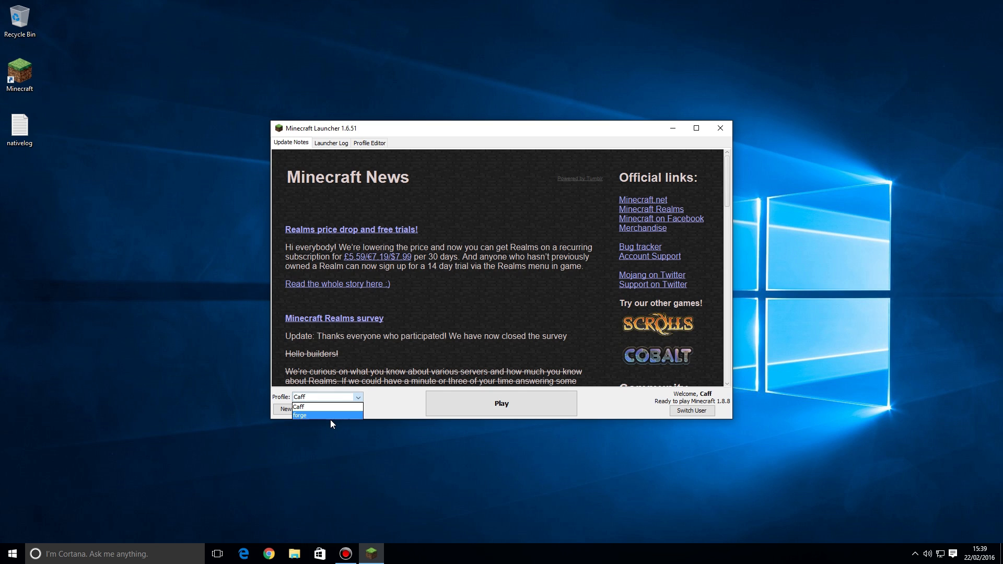
left_click(301, 415)
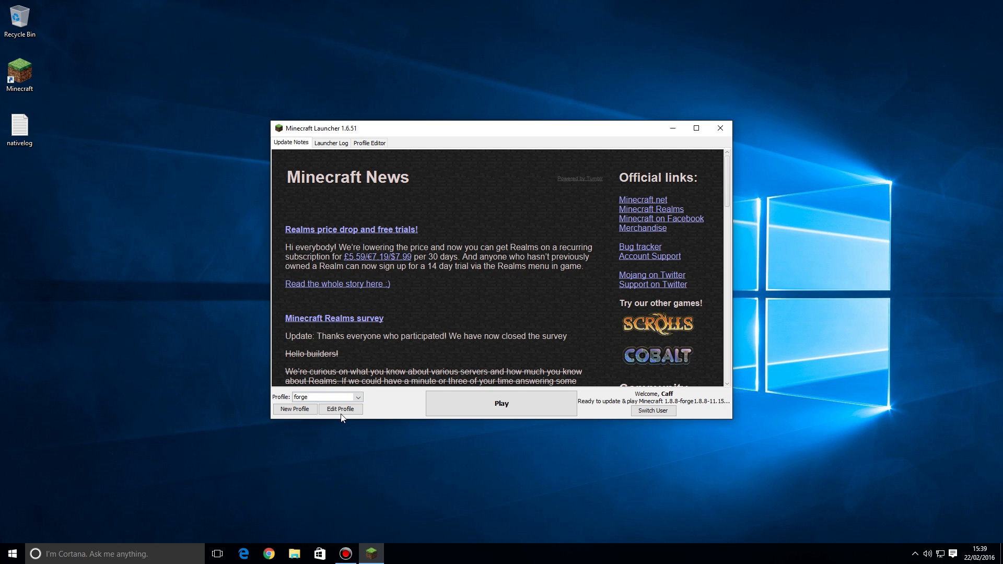
mouse_move(379, 408)
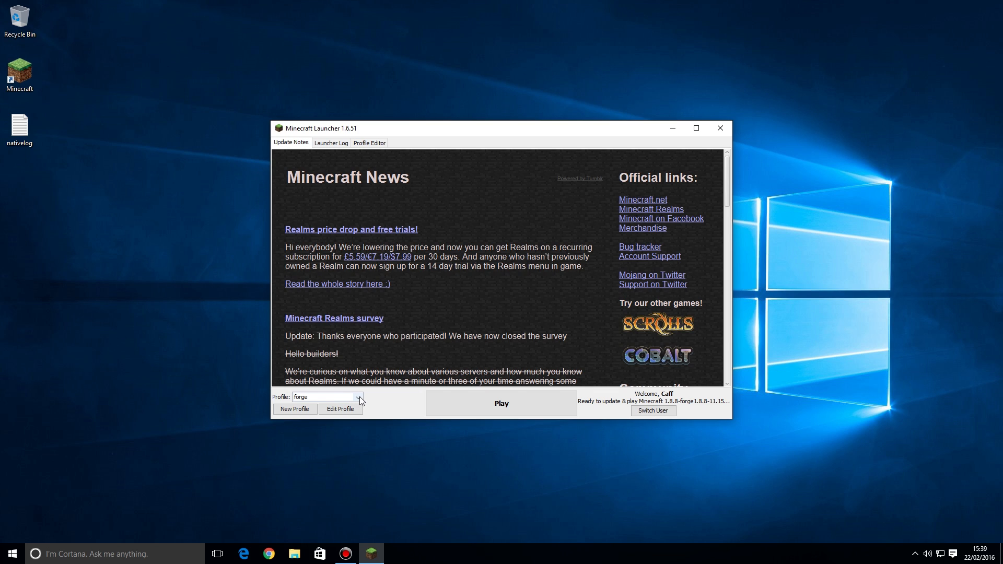
left_click(357, 397)
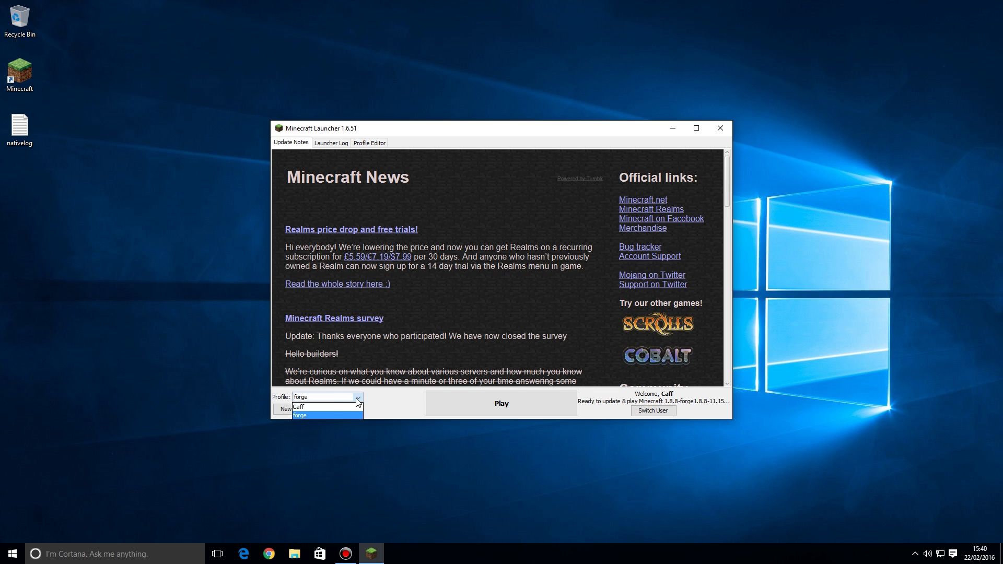
left_click(299, 407)
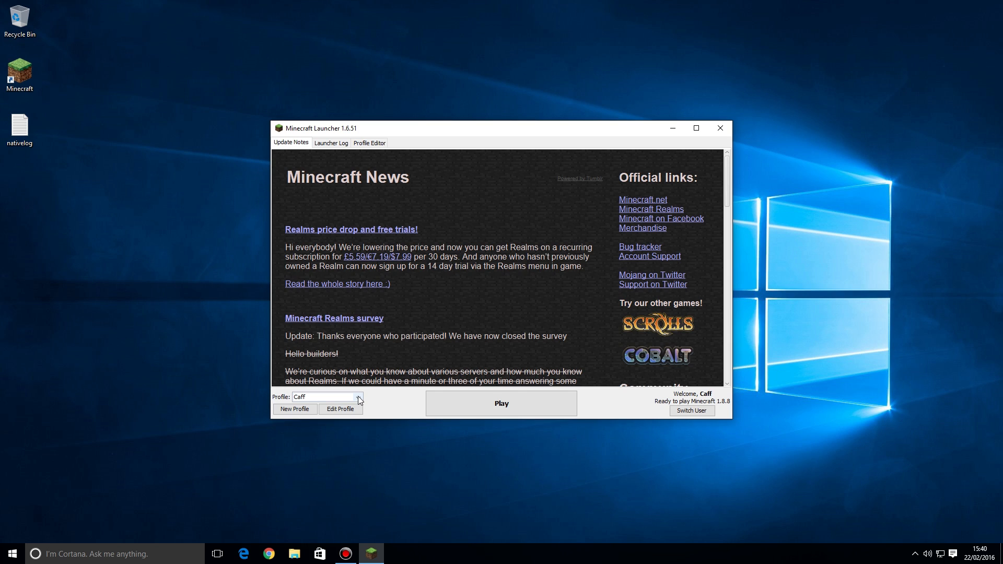
left_click(358, 396)
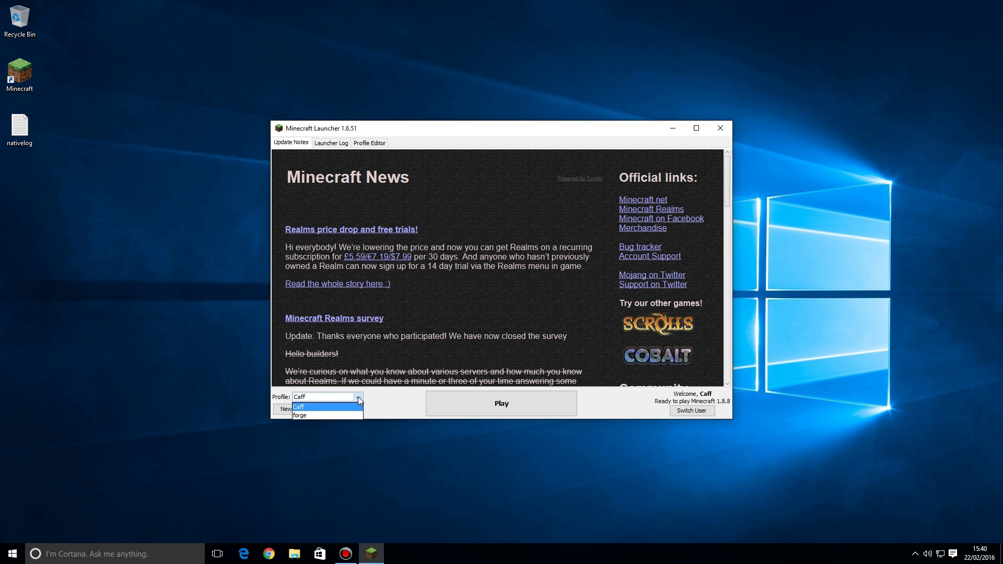
mouse_move(344, 415)
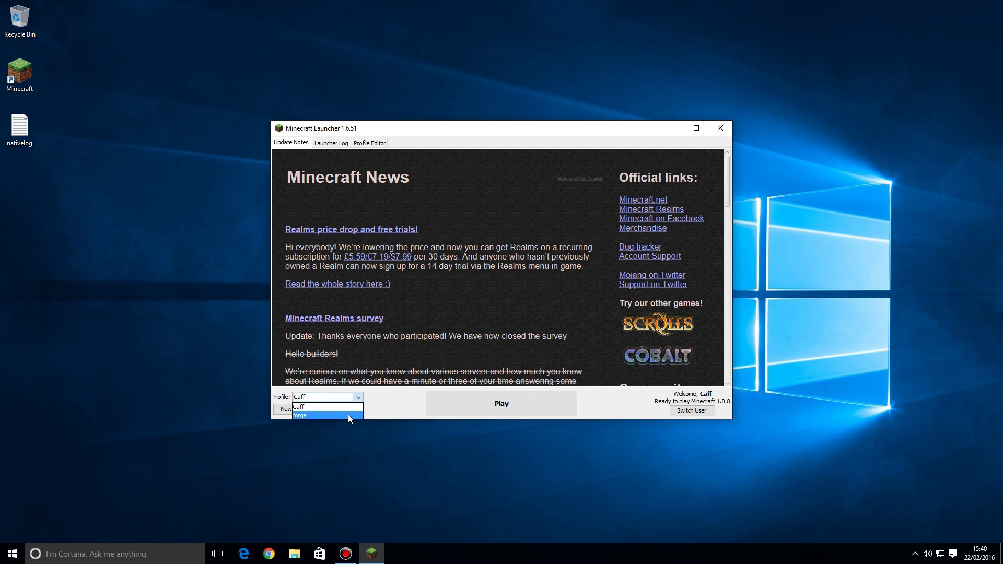
left_click(299, 415)
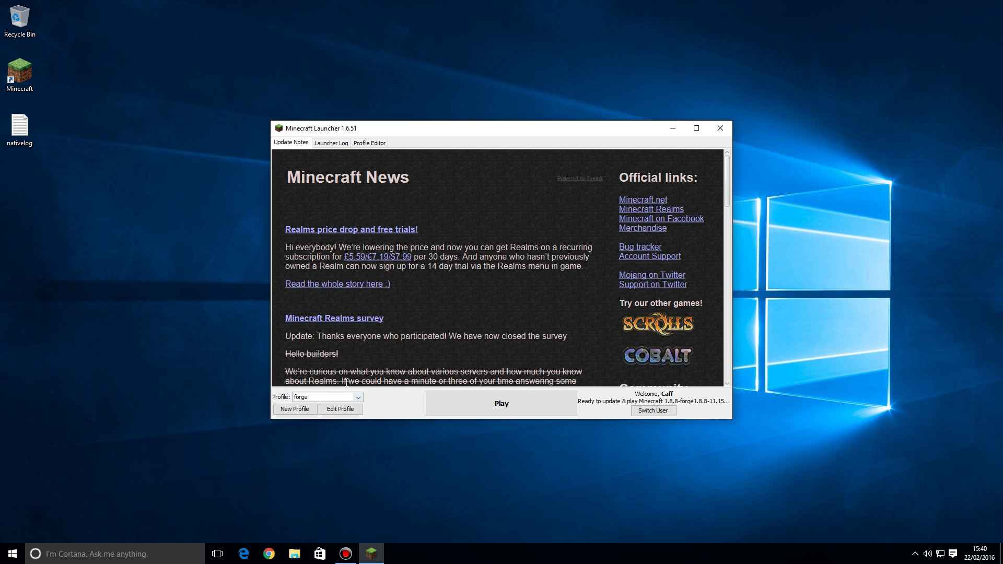
mouse_move(441, 394)
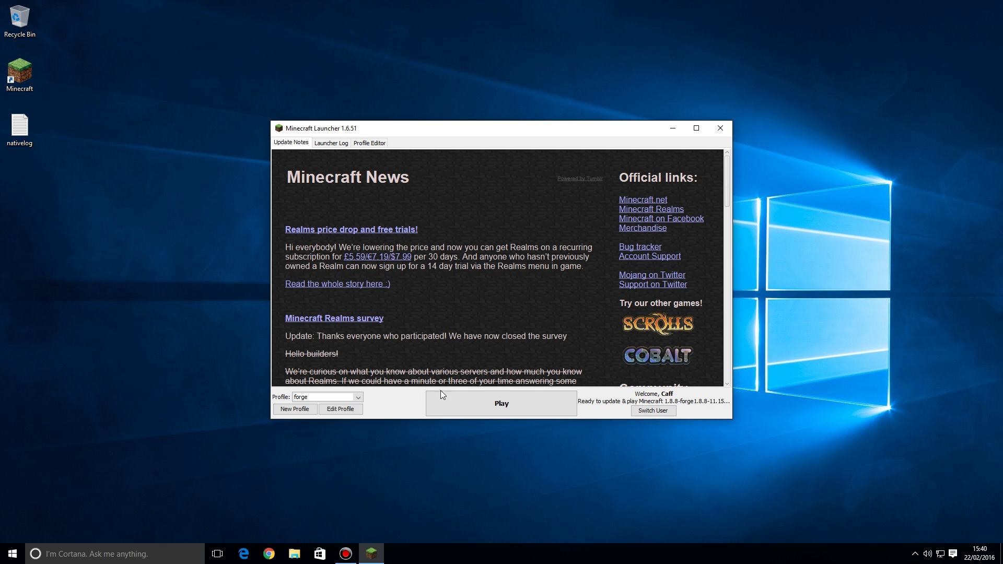
left_click(501, 402)
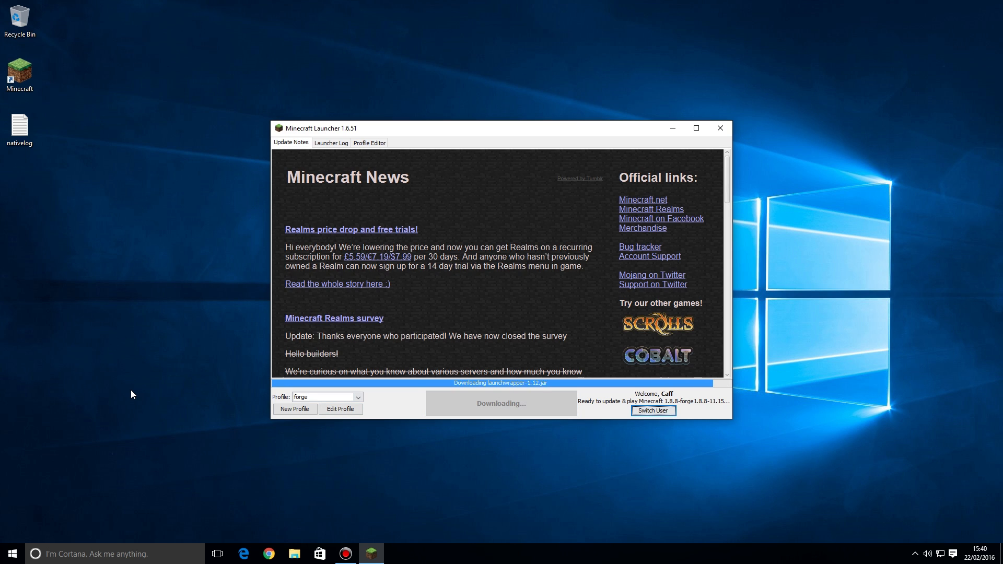
Let Minecraft 1.8.8 with Forge 11.15.0.1655 load to its title screen
left_click(720, 128)
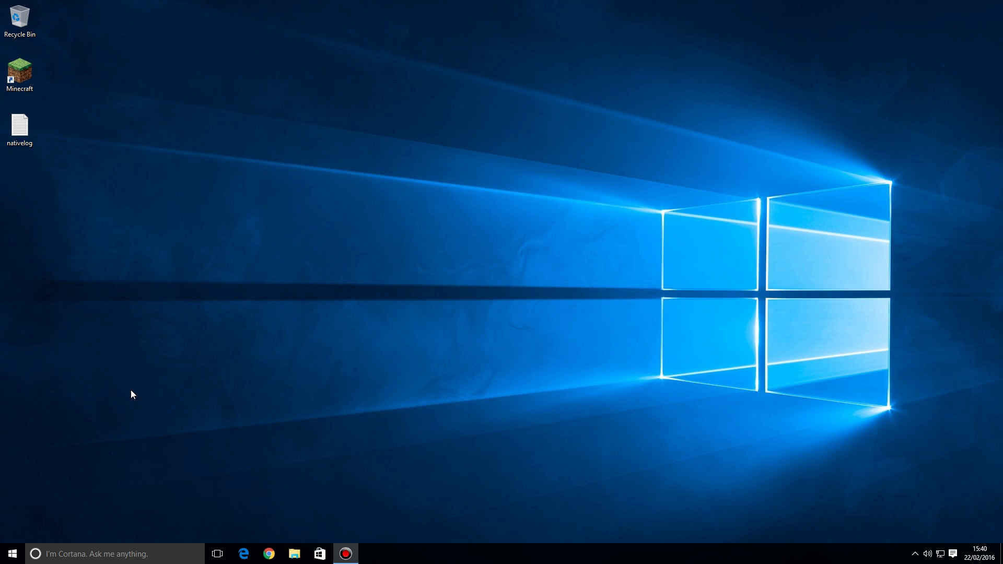
mouse_move(134, 392)
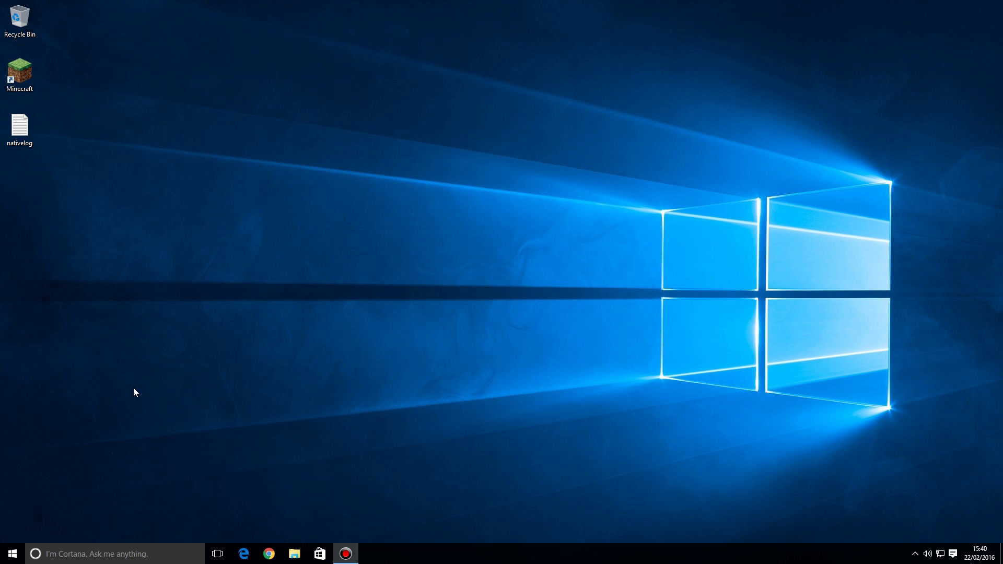
double_click(20, 69)
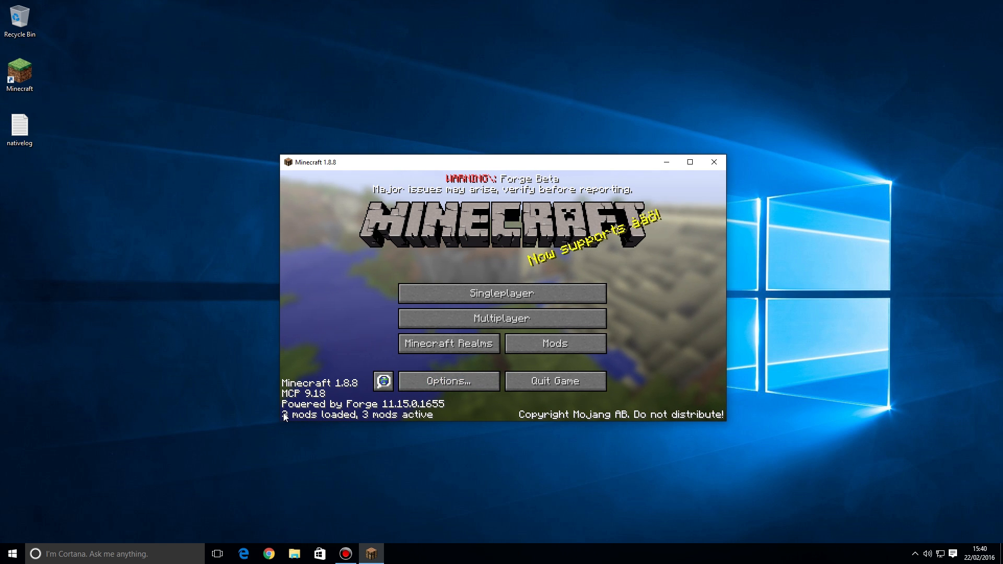
mouse_move(364, 421)
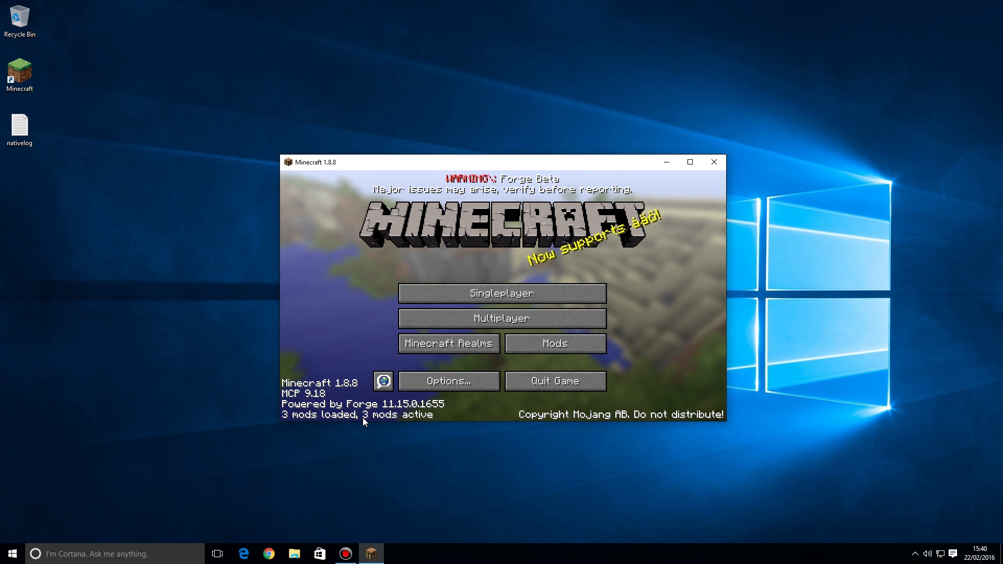
mouse_move(472, 416)
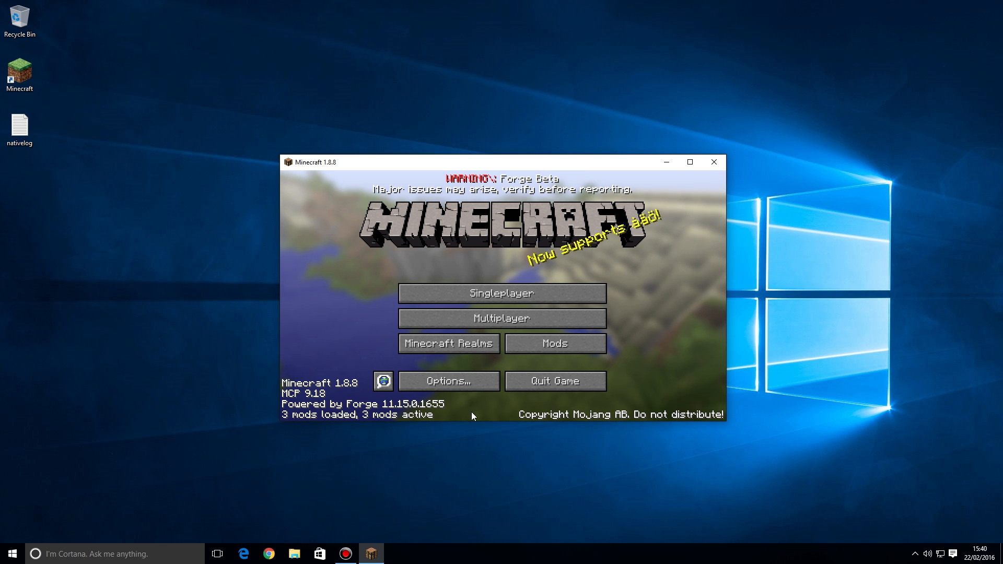